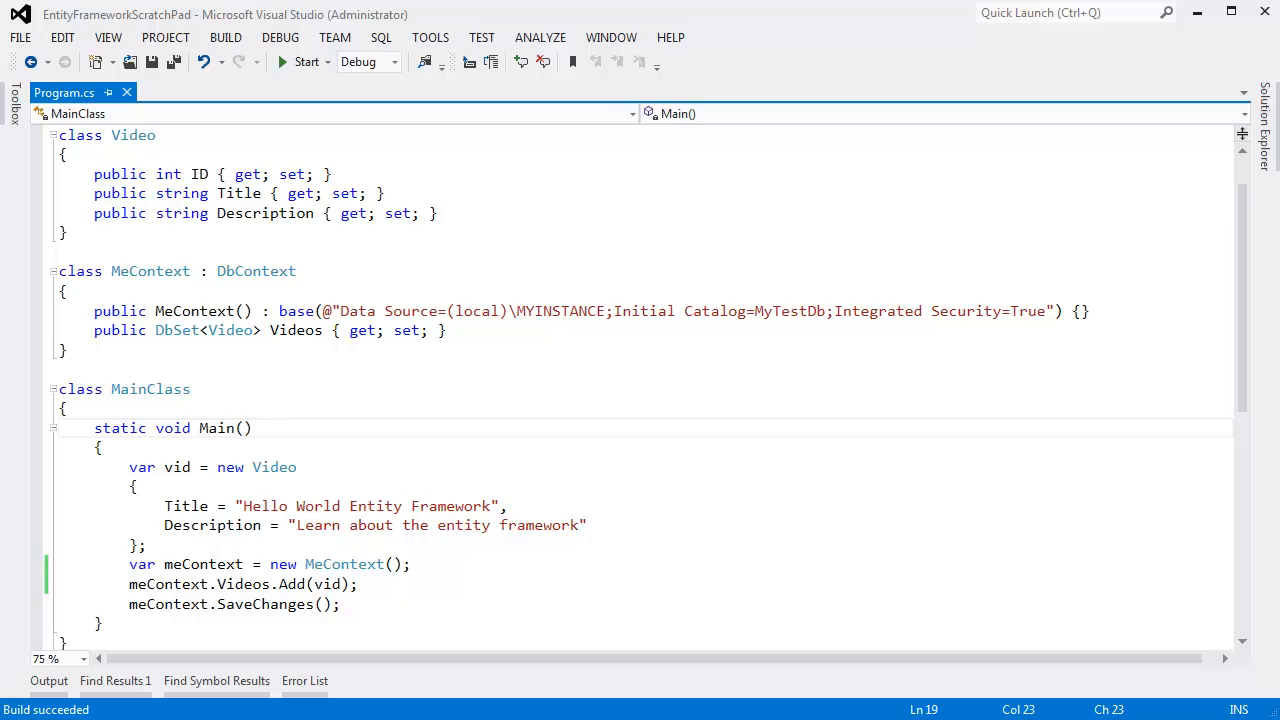
- Highlight the new Video initializer in Main and bracket the Video class
click(253, 428)
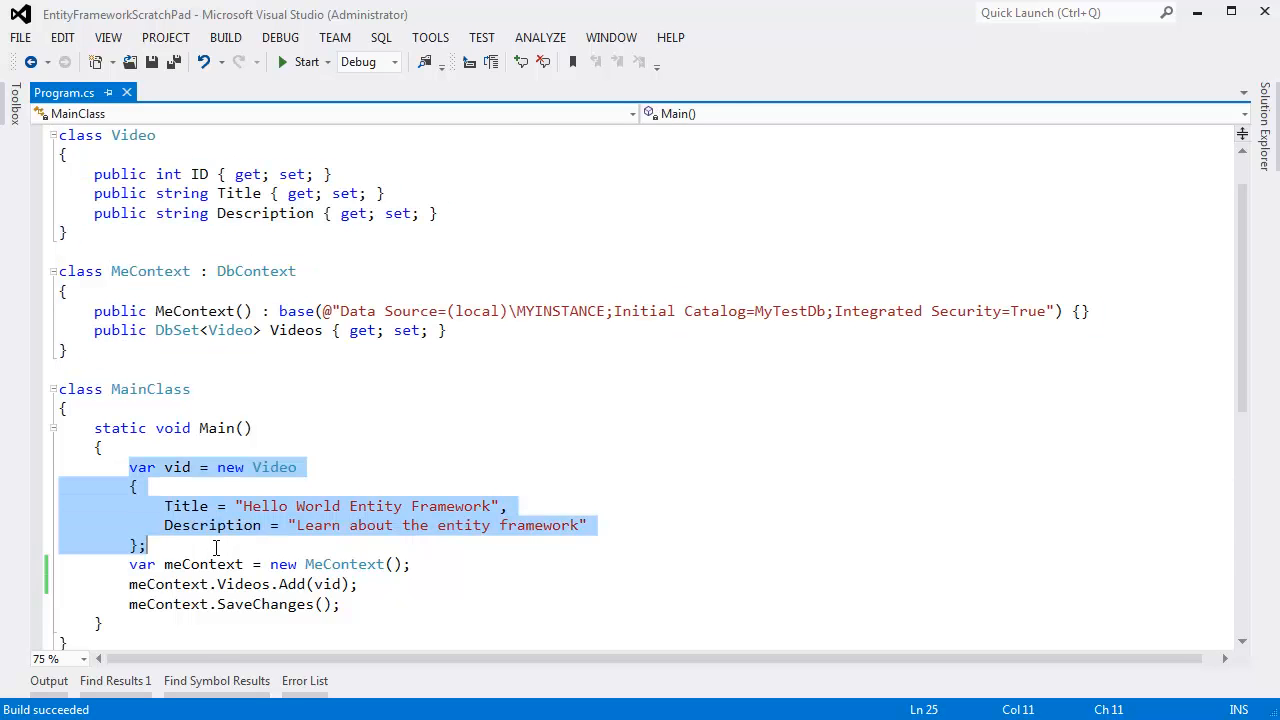
drag(129, 564, 358, 584)
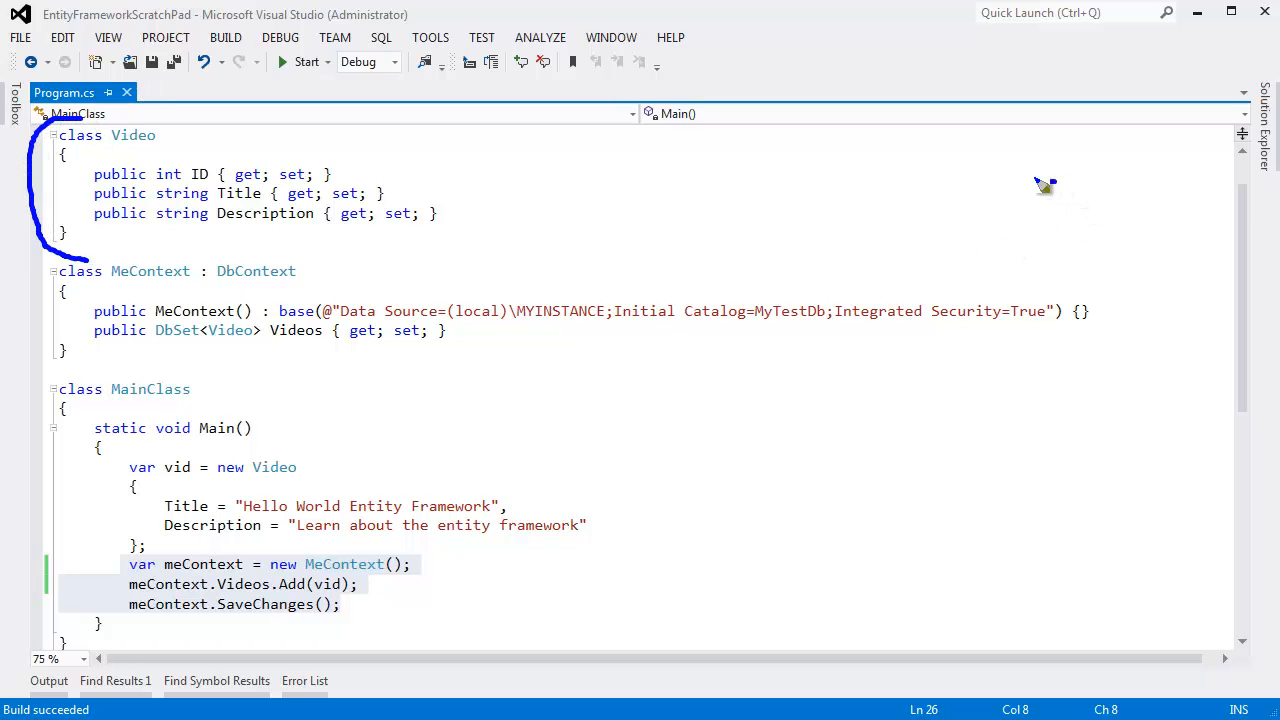
- Draw a database cylinder to the right of the Video class
drag(1045, 185, 1028, 255)
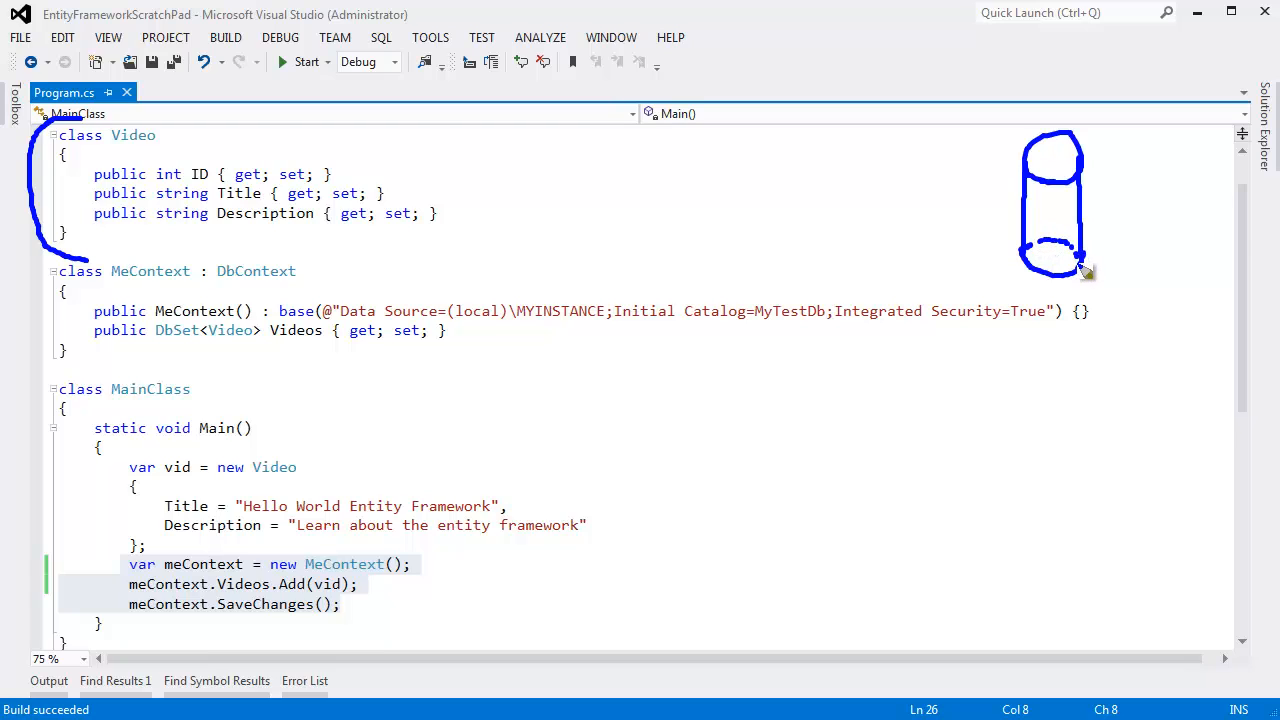
mouse_move(1050, 208)
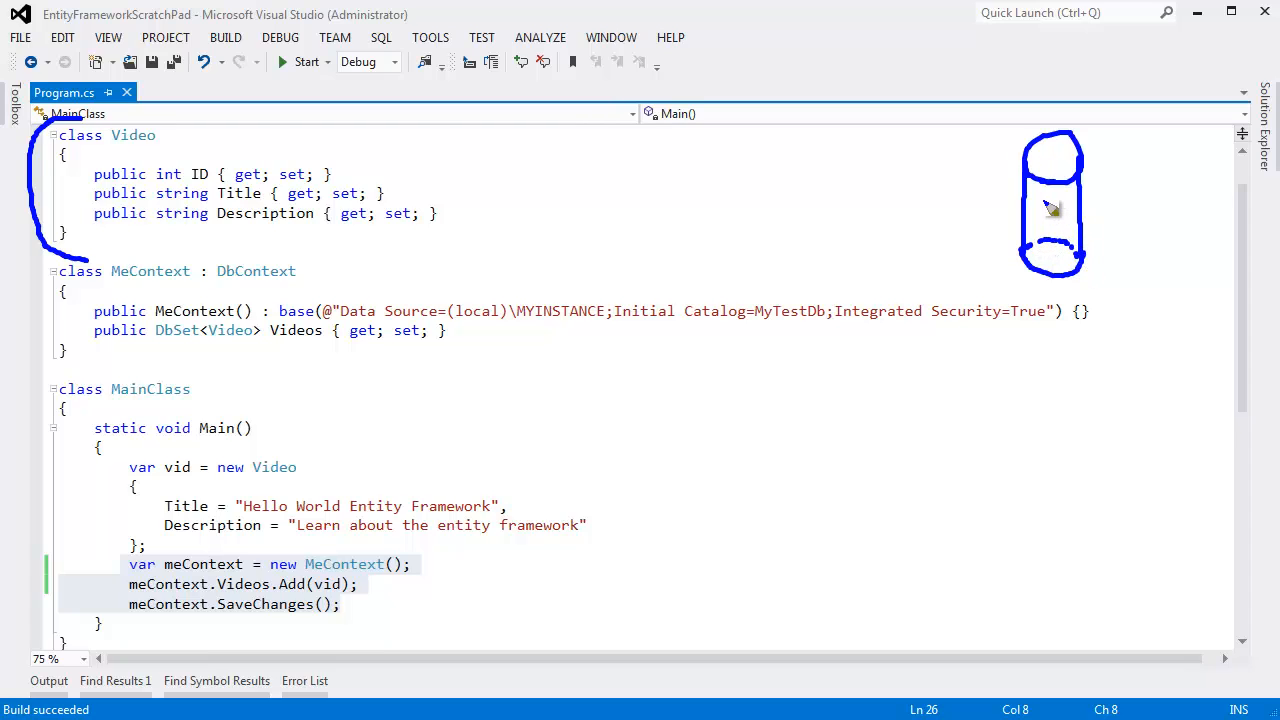
mouse_move(1070, 205)
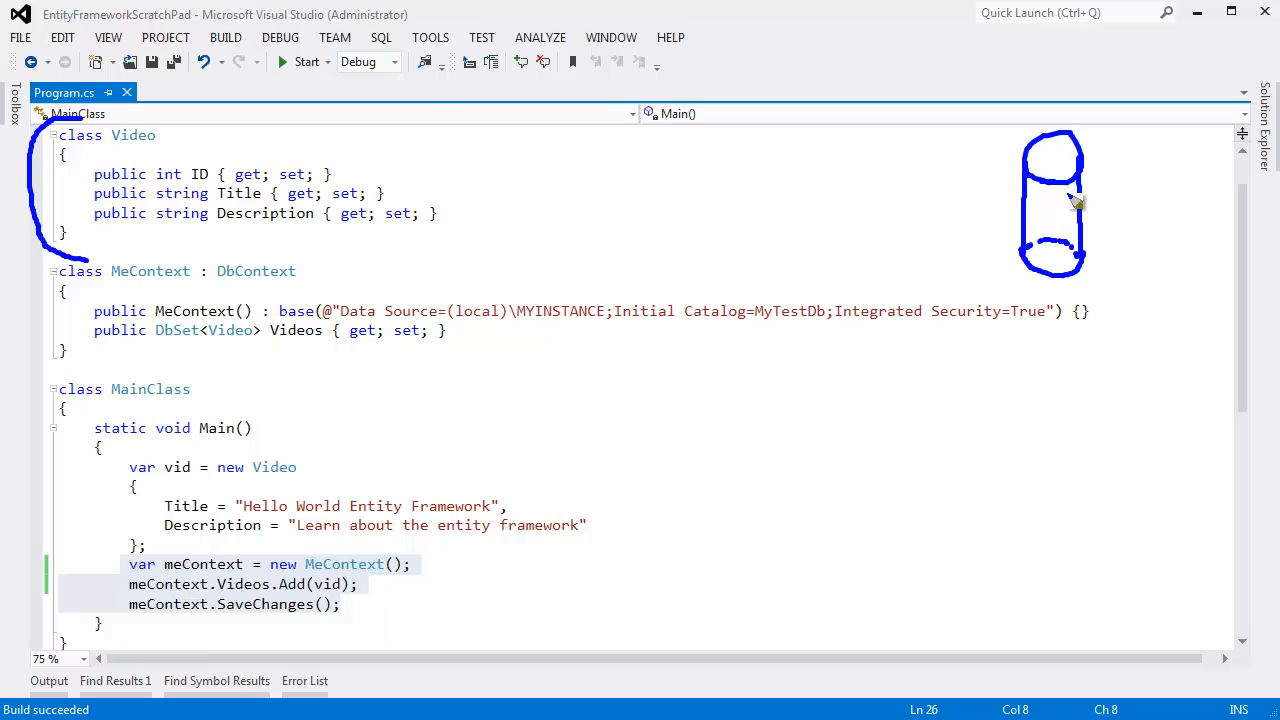
mouse_move(1063, 218)
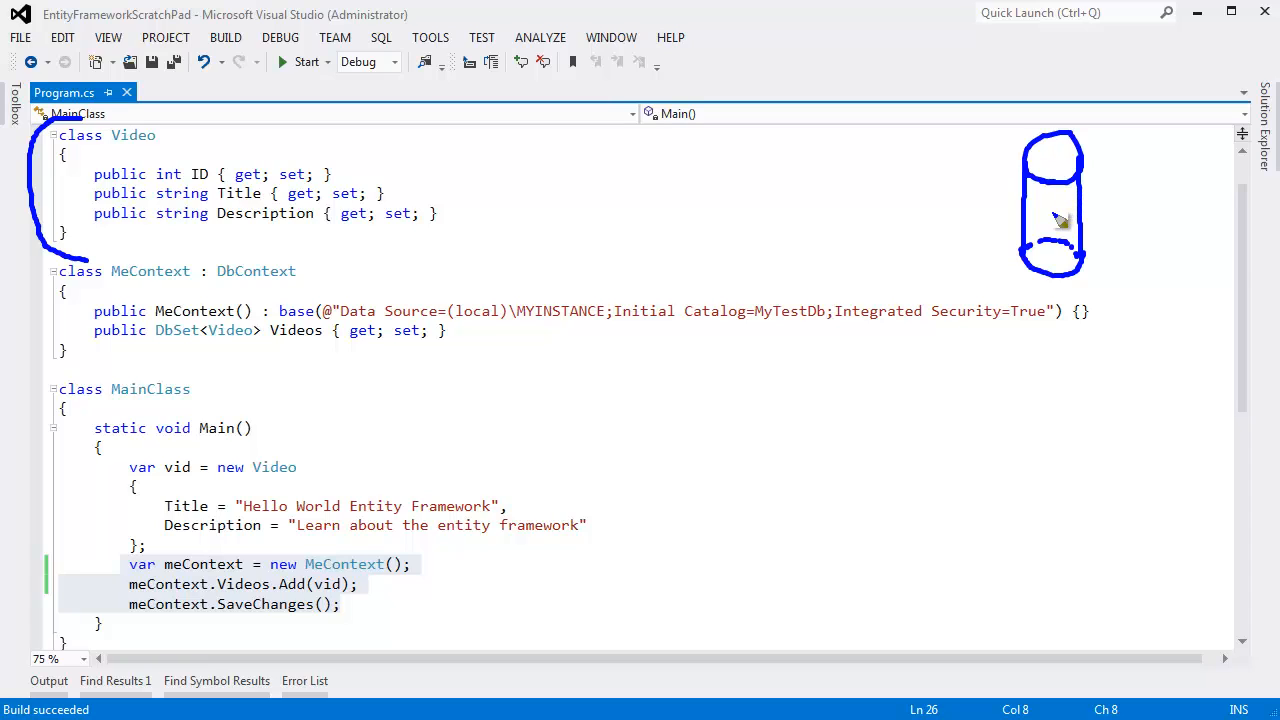
mouse_move(1030, 222)
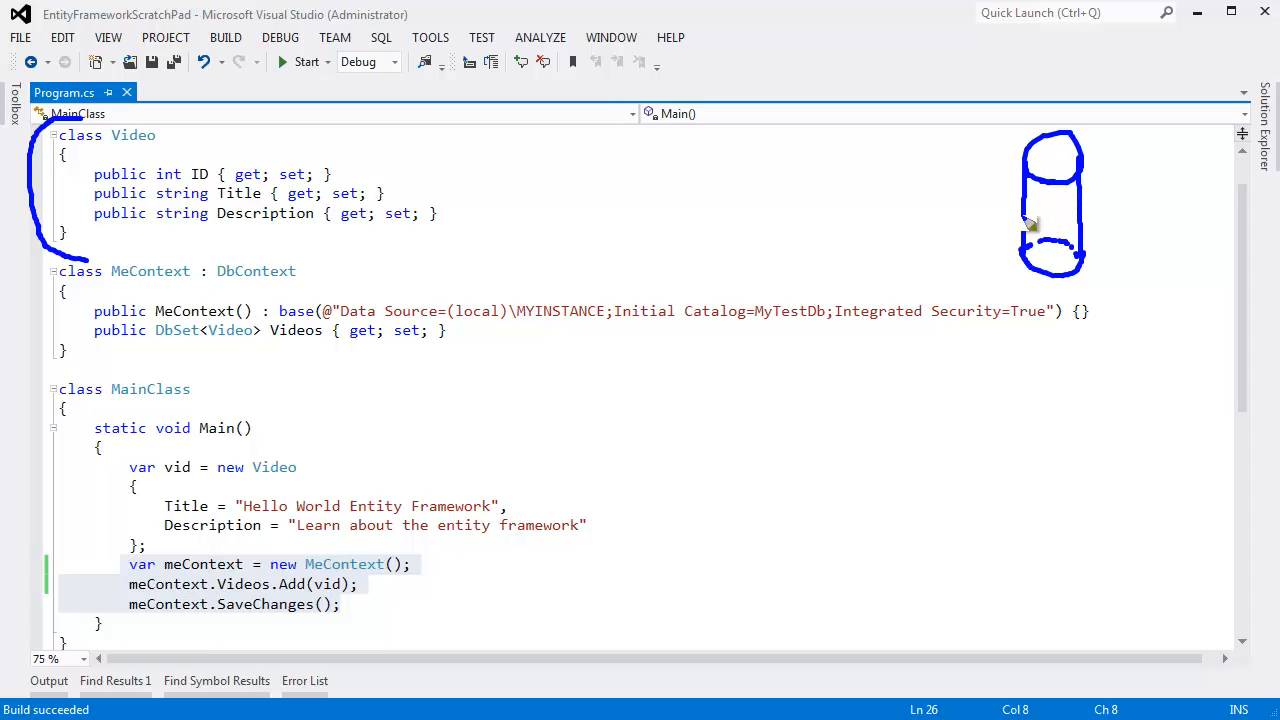
mouse_move(910, 214)
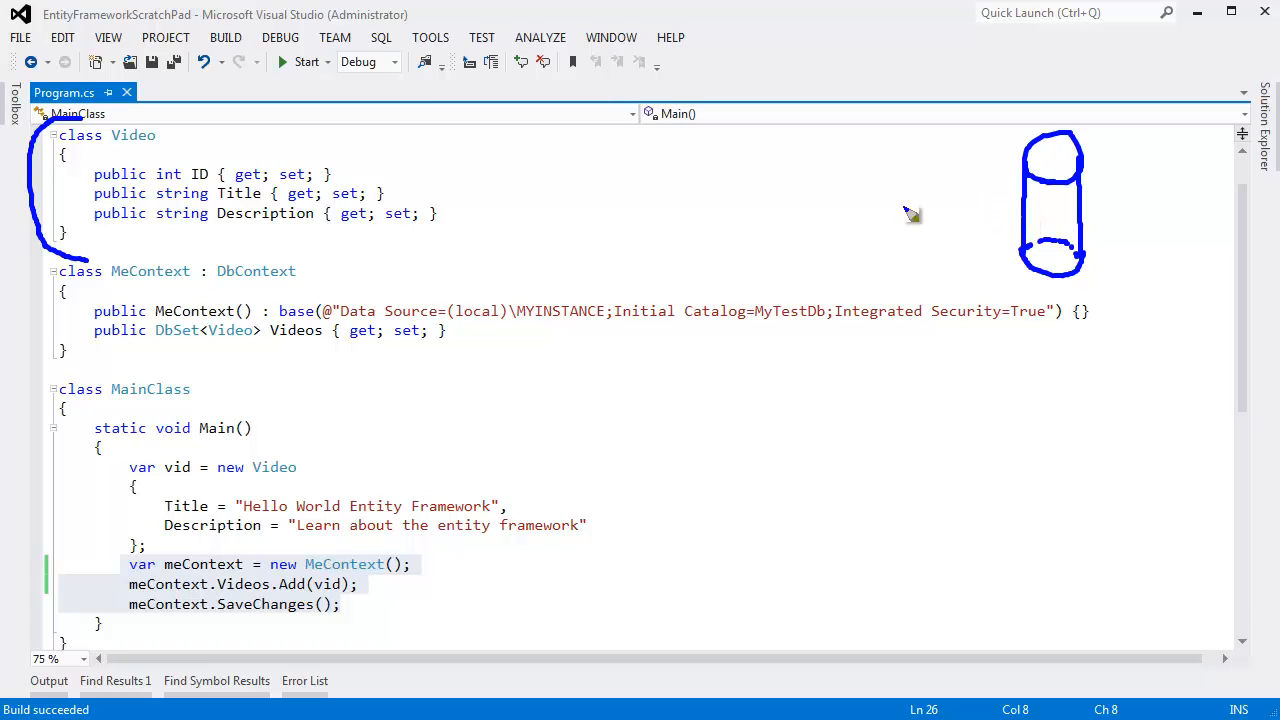
mouse_move(598, 266)
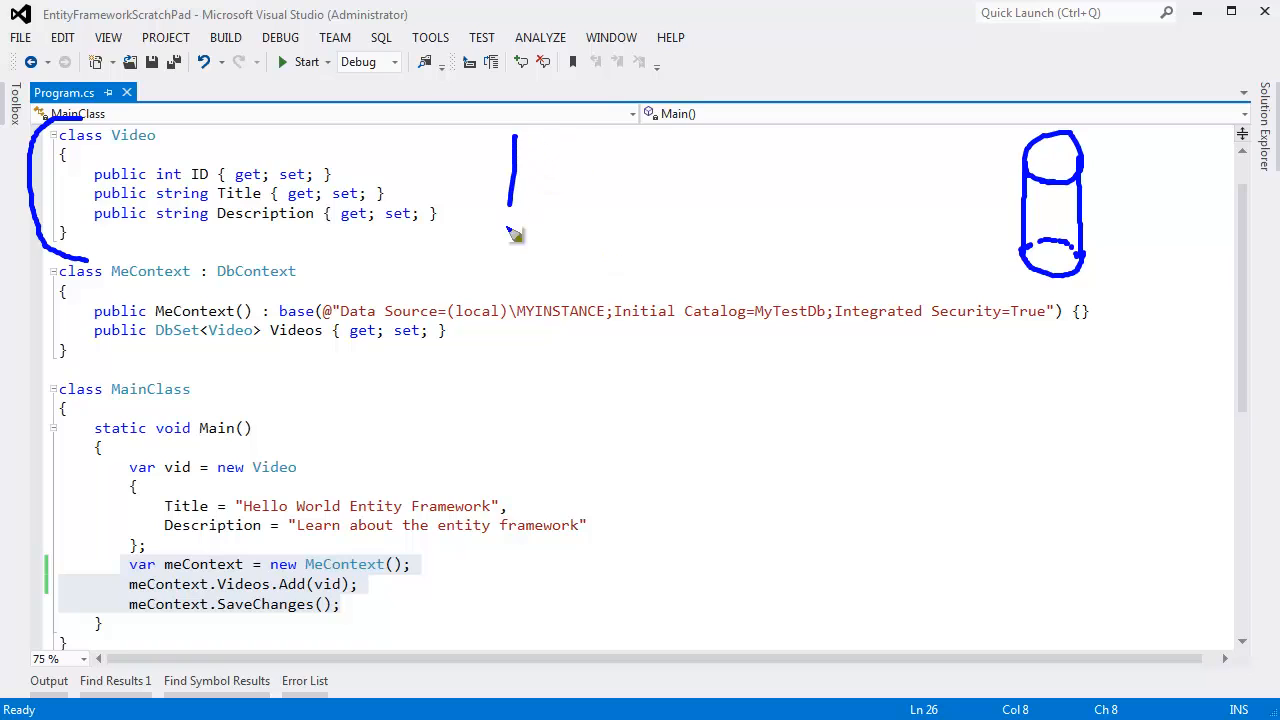
- Sketch a program box holding a record, an arrow at SaveChanges(), and a line to the cylinder
drag(513, 133, 690, 303)
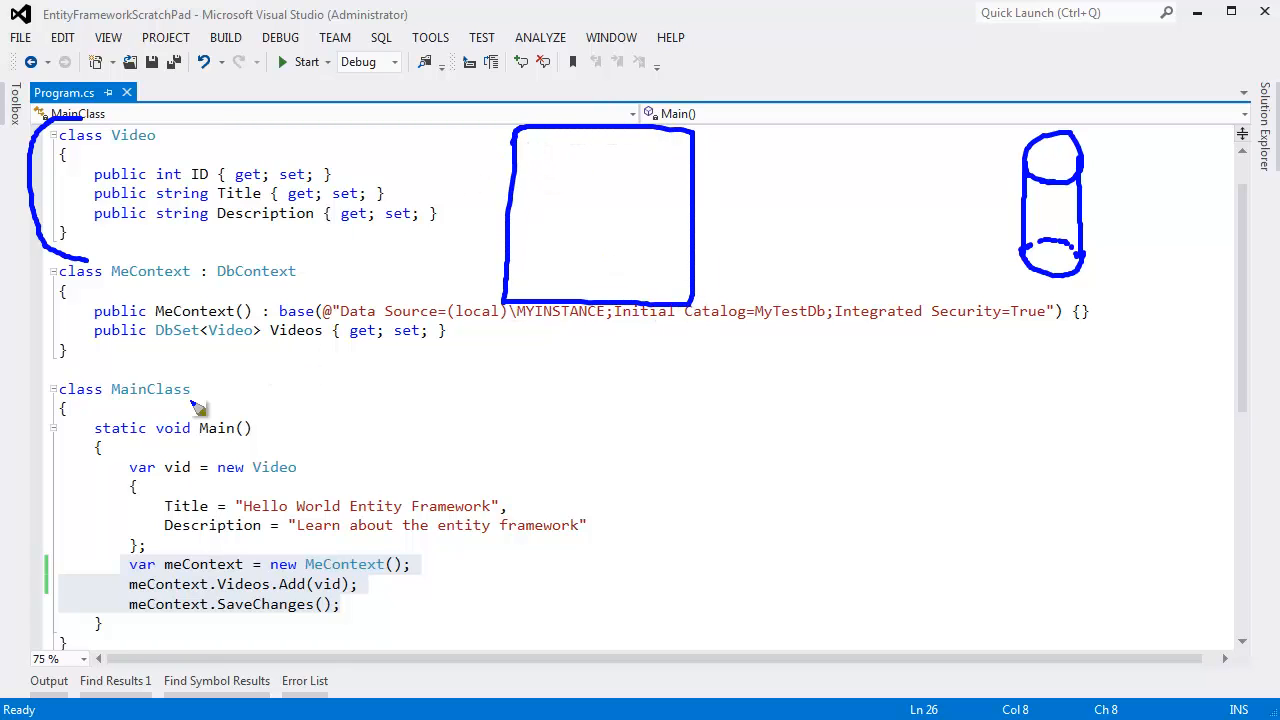
mouse_move(608, 274)
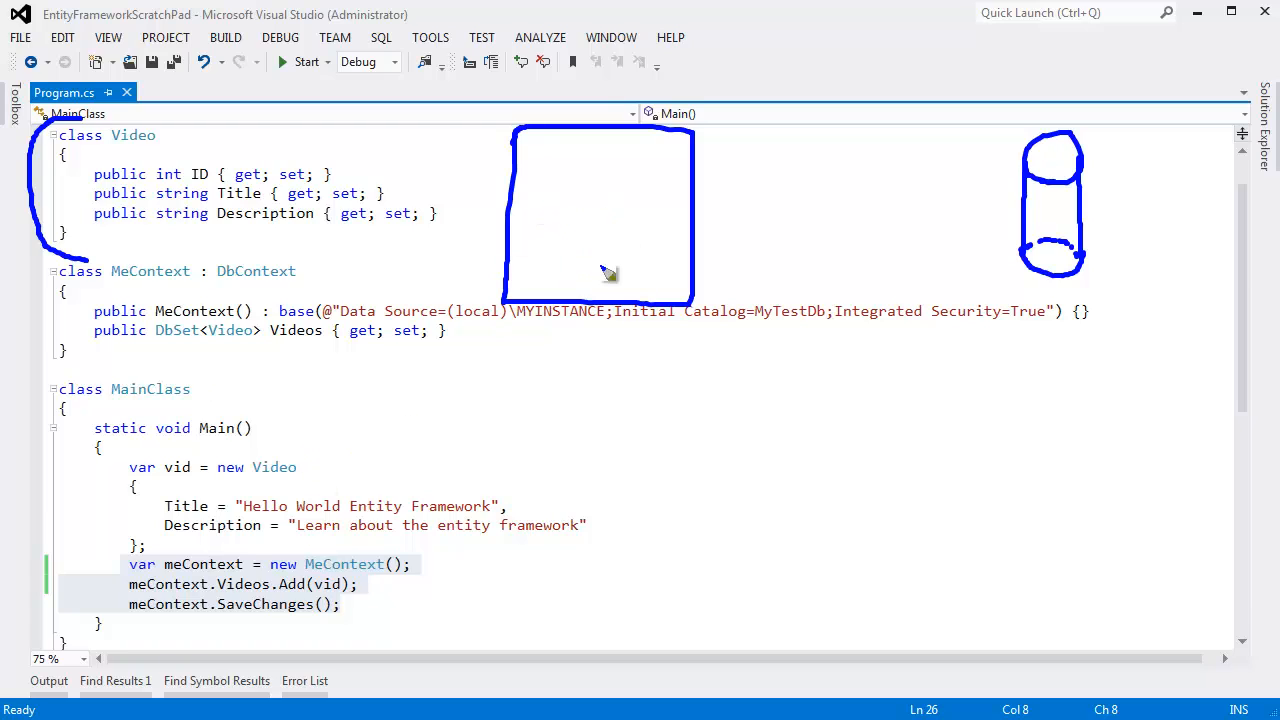
mouse_move(290, 484)
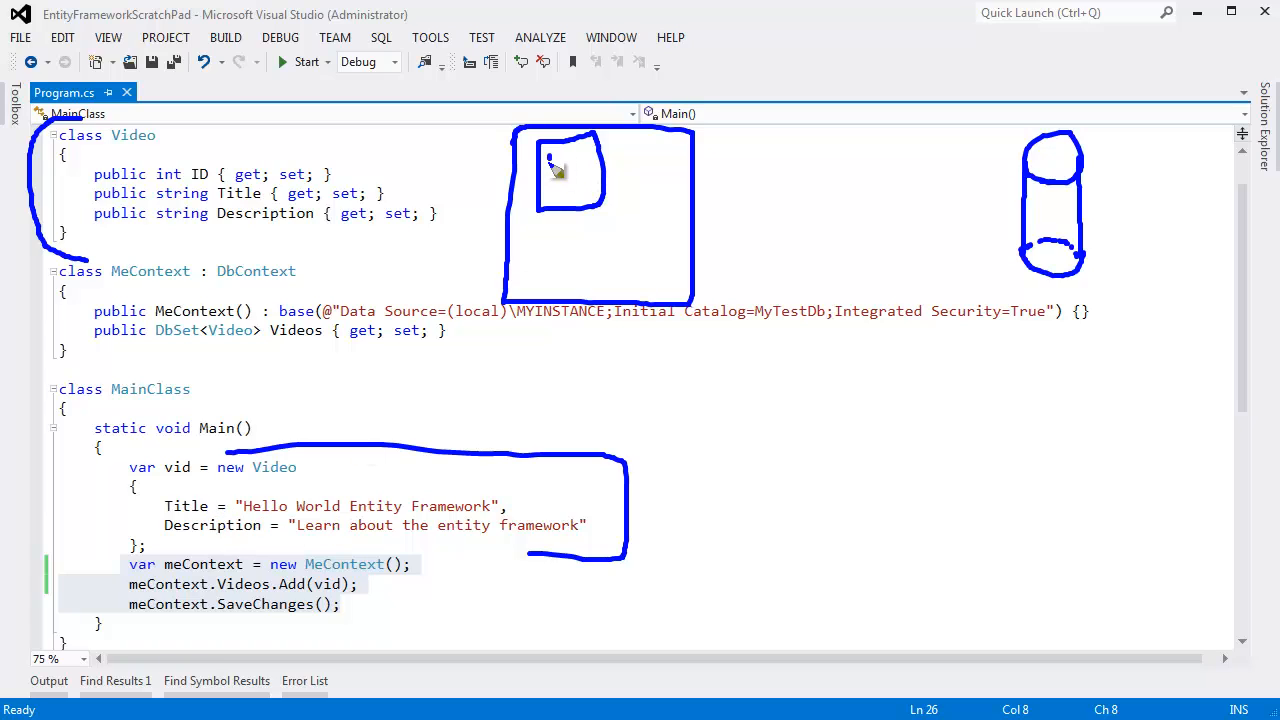
drag(545, 165, 590, 185)
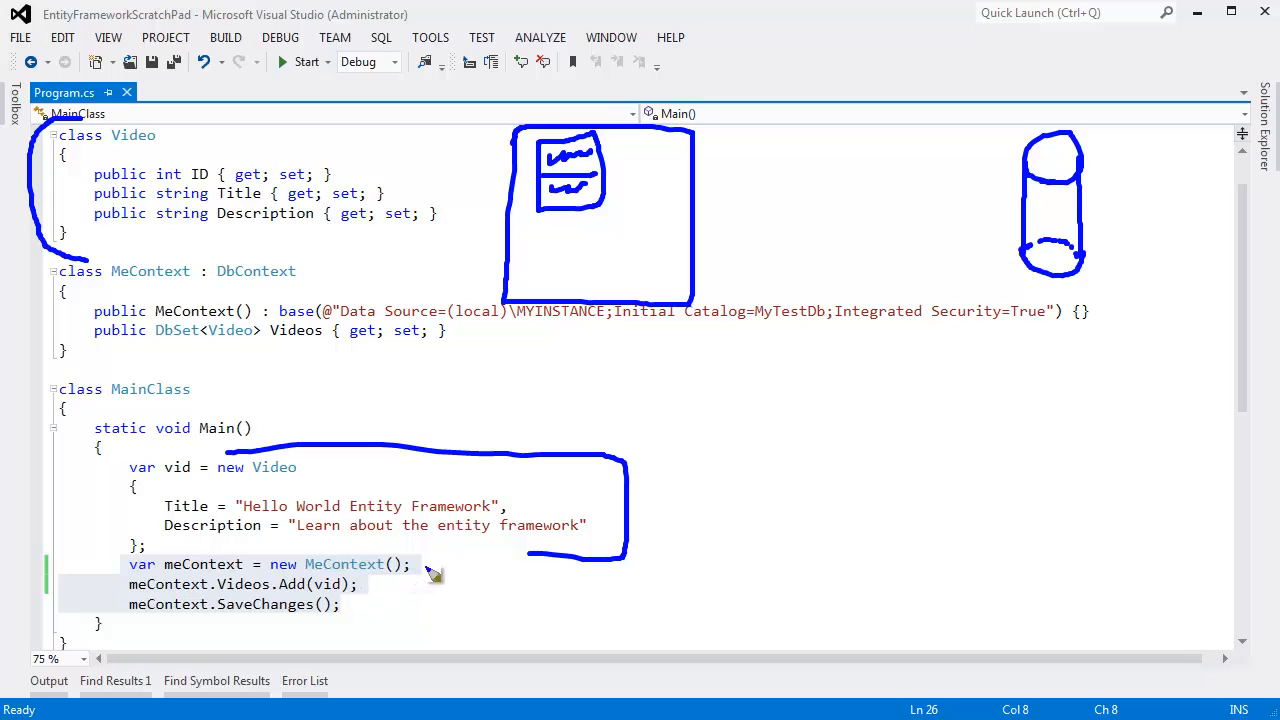
drag(430, 570, 362, 595)
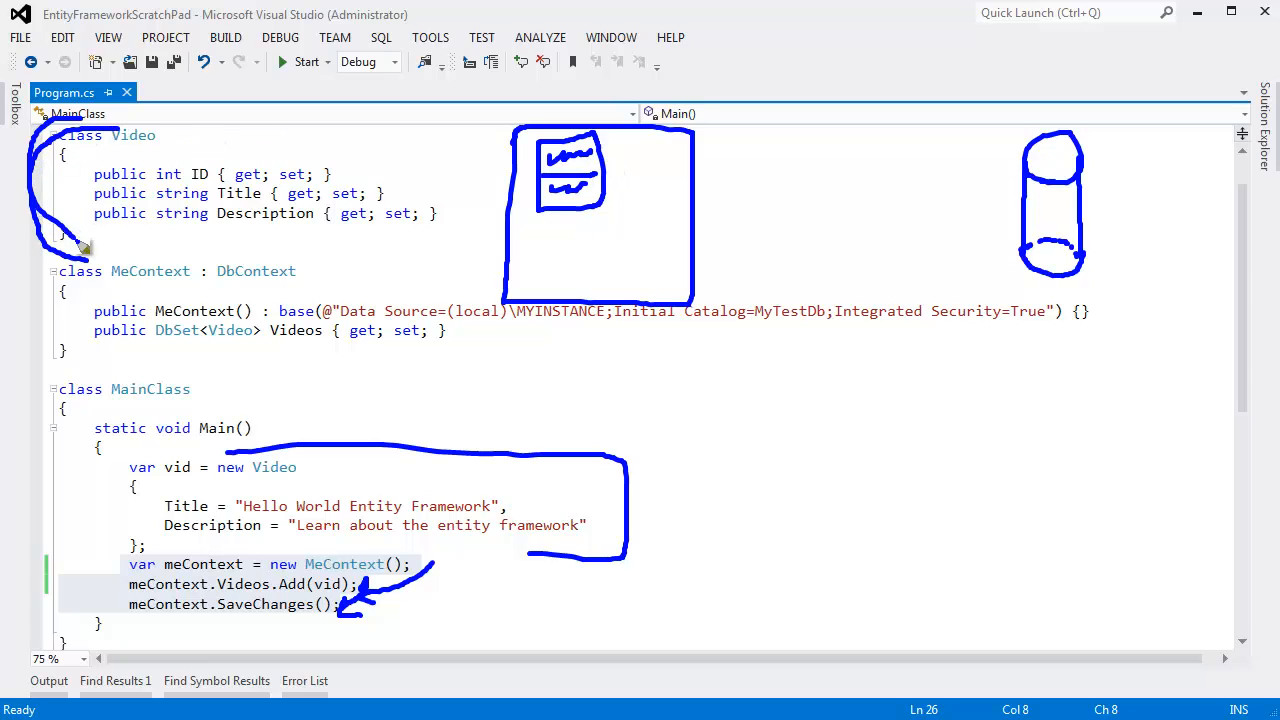
mouse_move(610, 170)
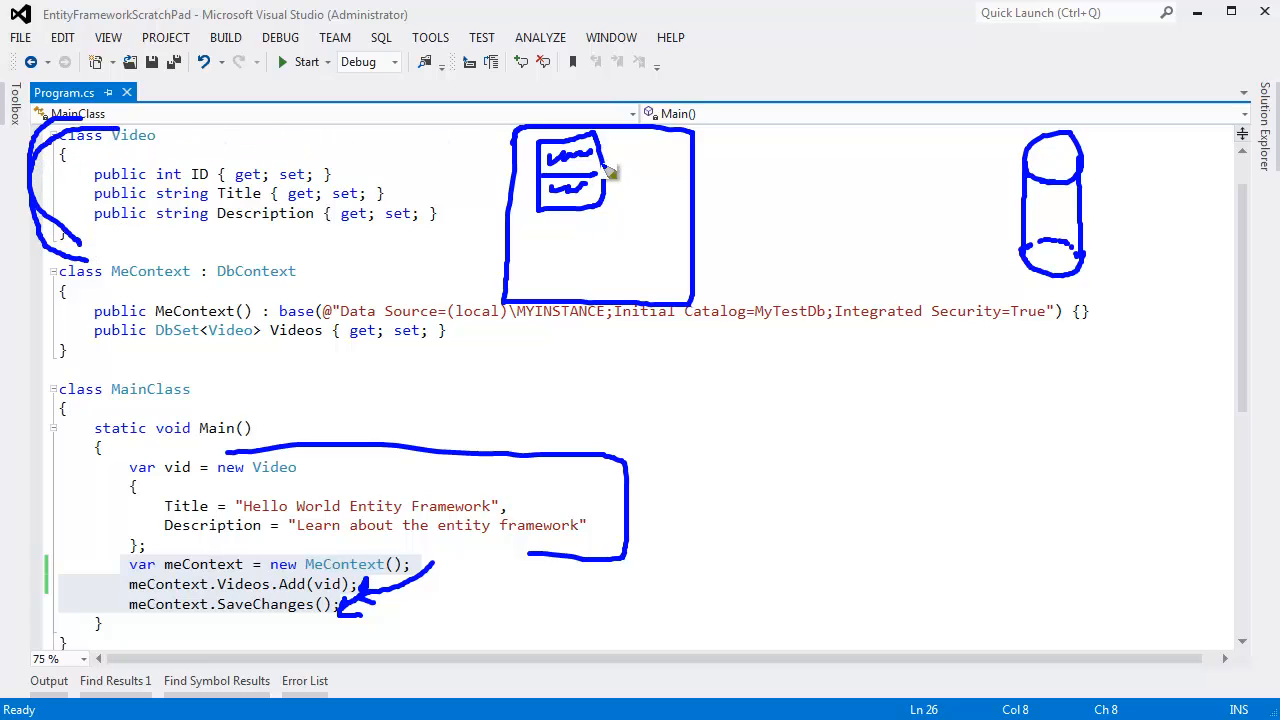
drag(600, 175, 1030, 200)
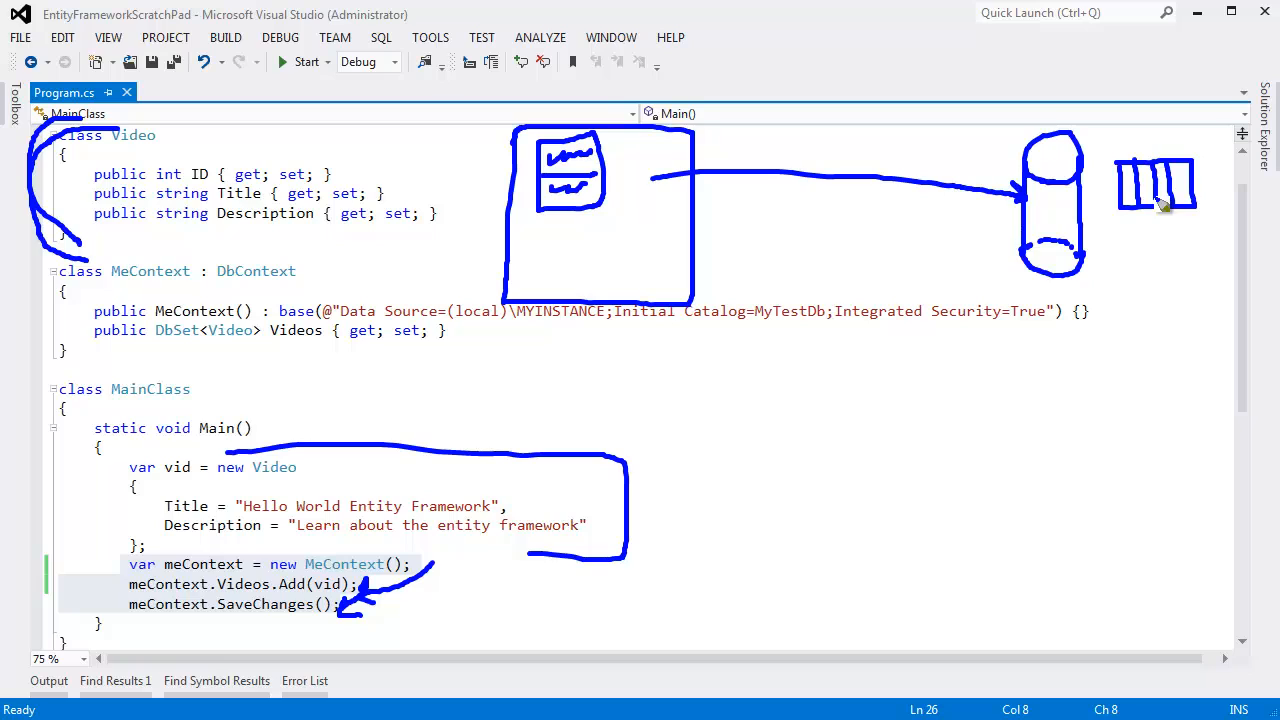
mouse_move(1158, 218)
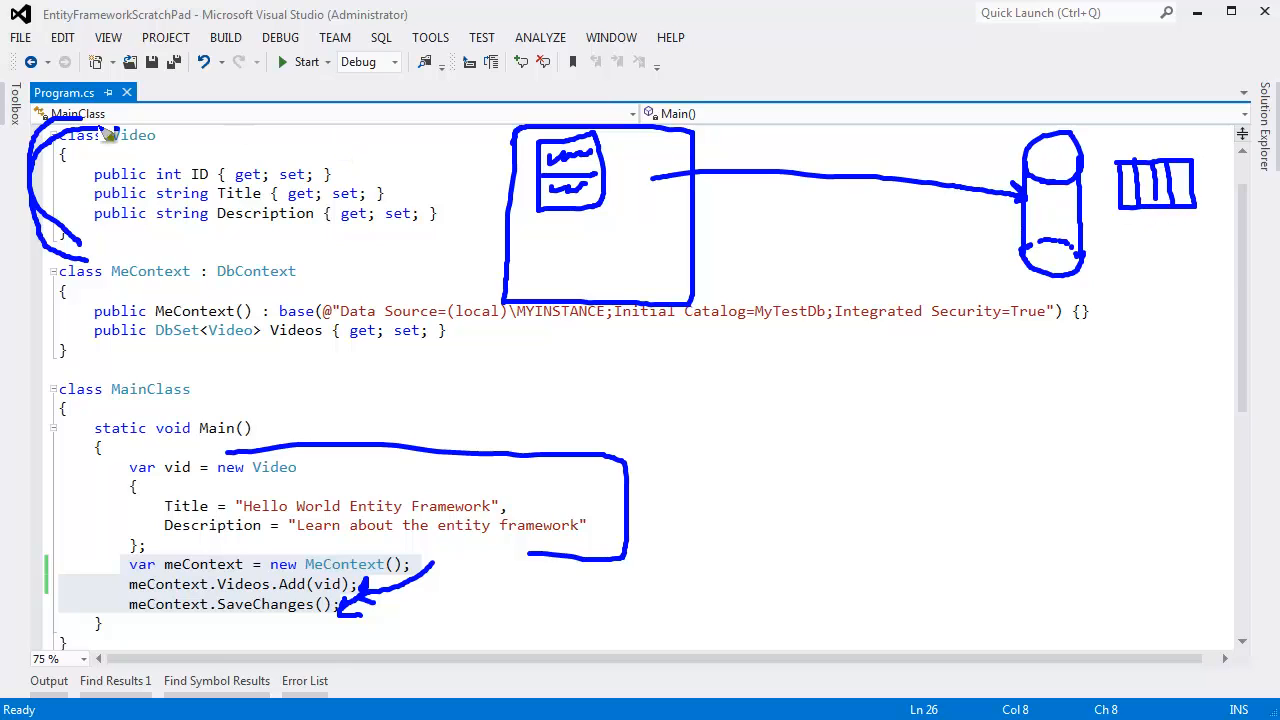
mouse_move(595, 222)
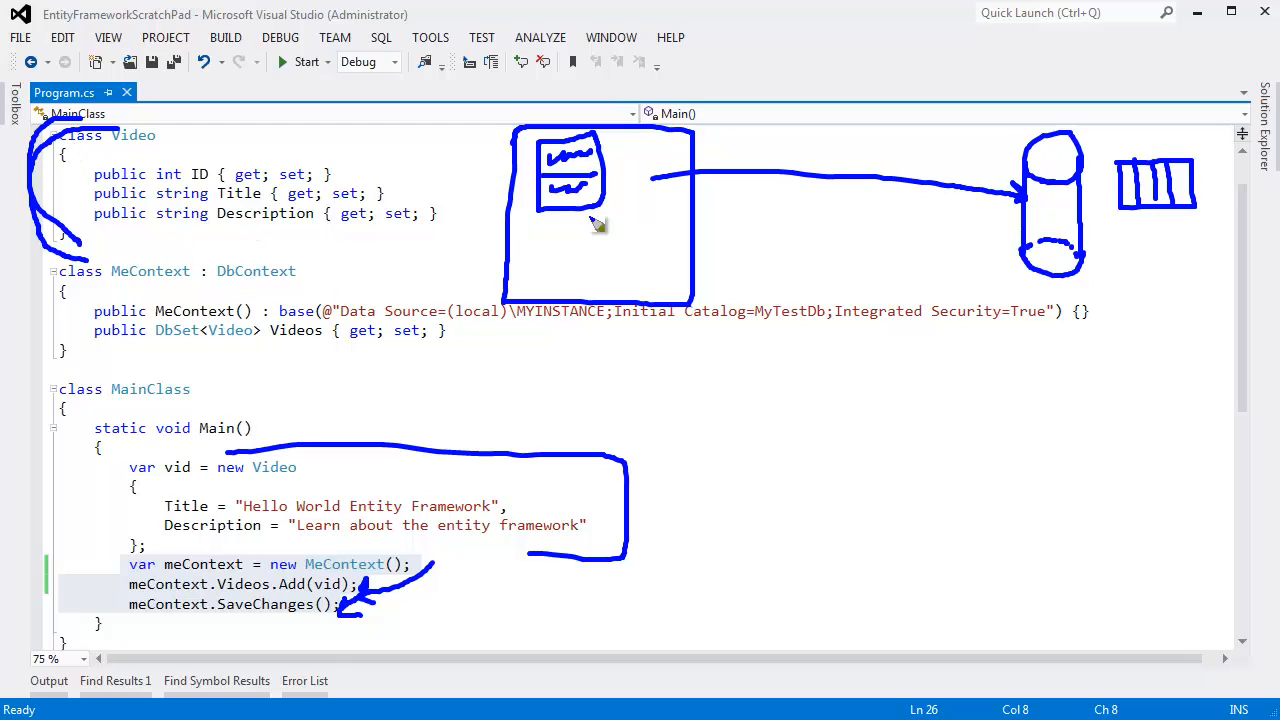
mouse_move(1043, 194)
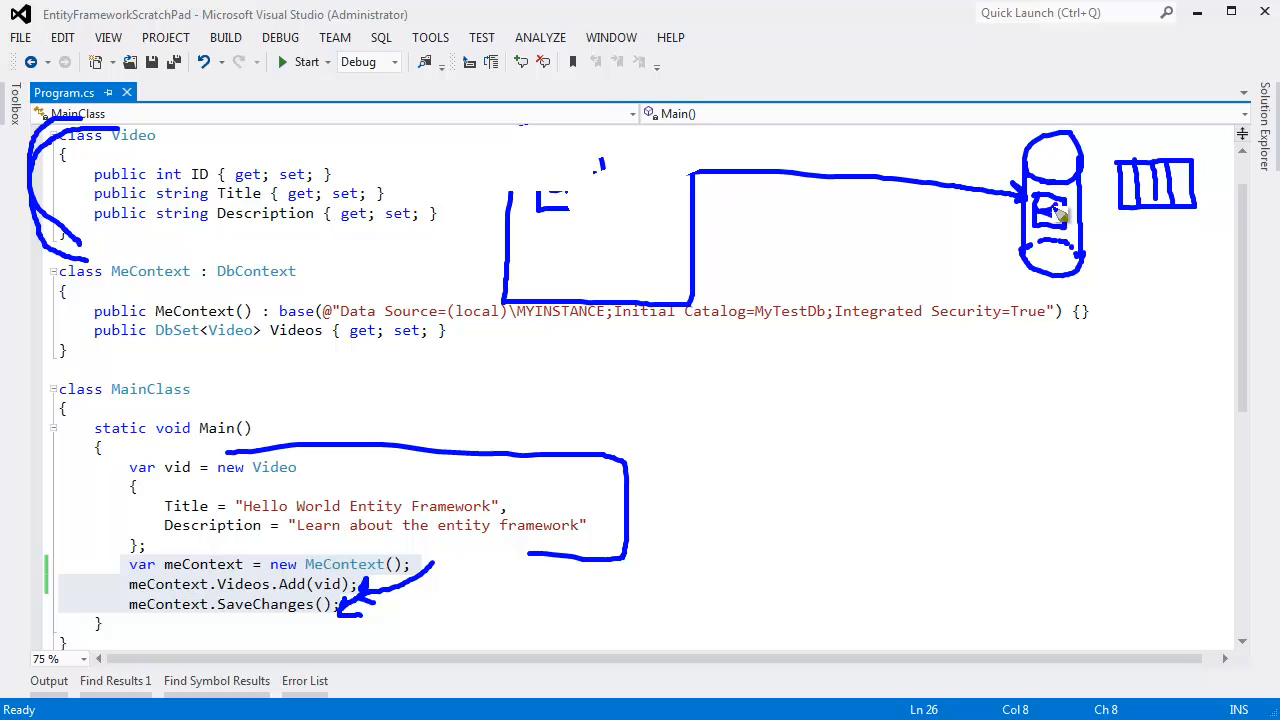
mouse_move(1180, 207)
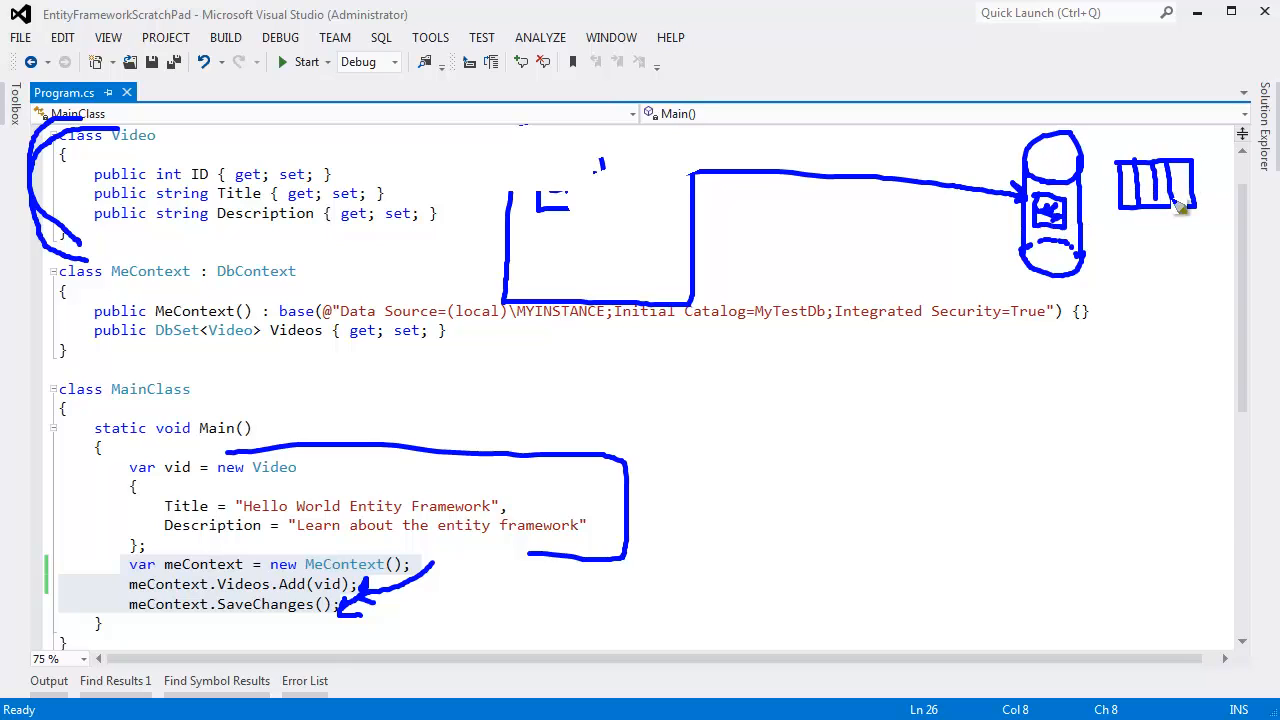
mouse_move(510, 230)
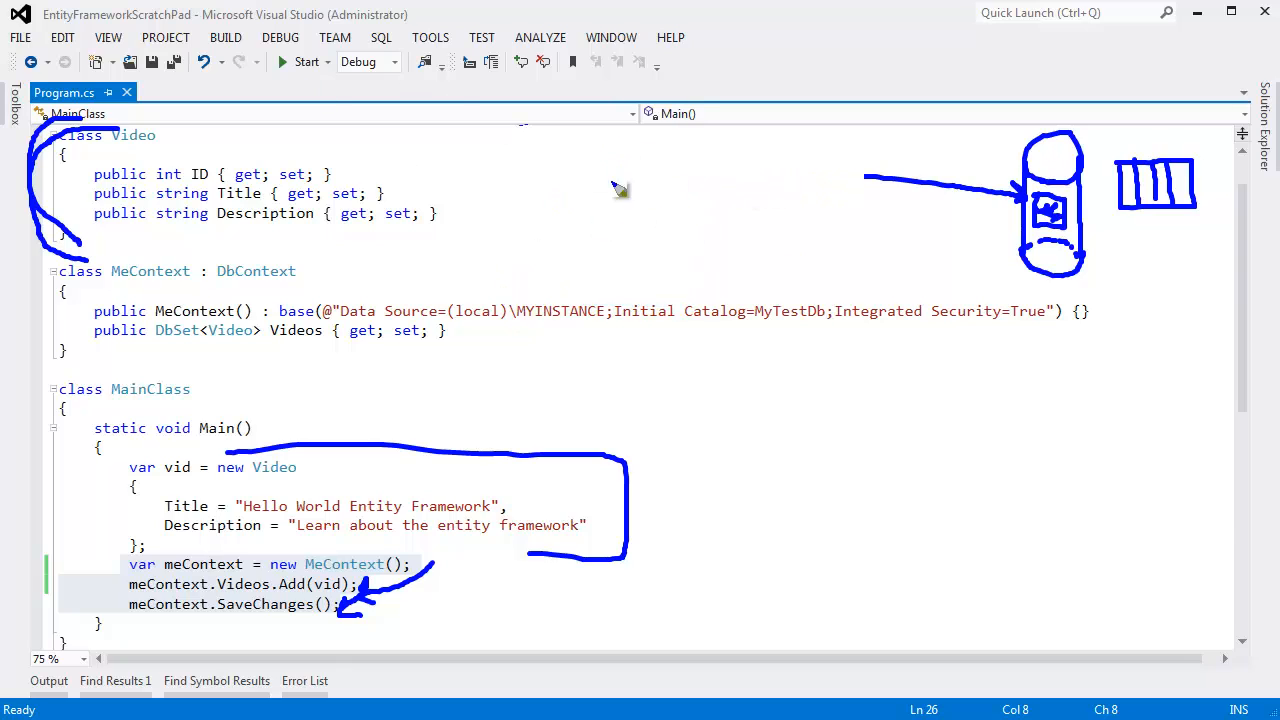
- Redraw the line into the database and the program box linked to it
drag(600, 140, 785, 300)
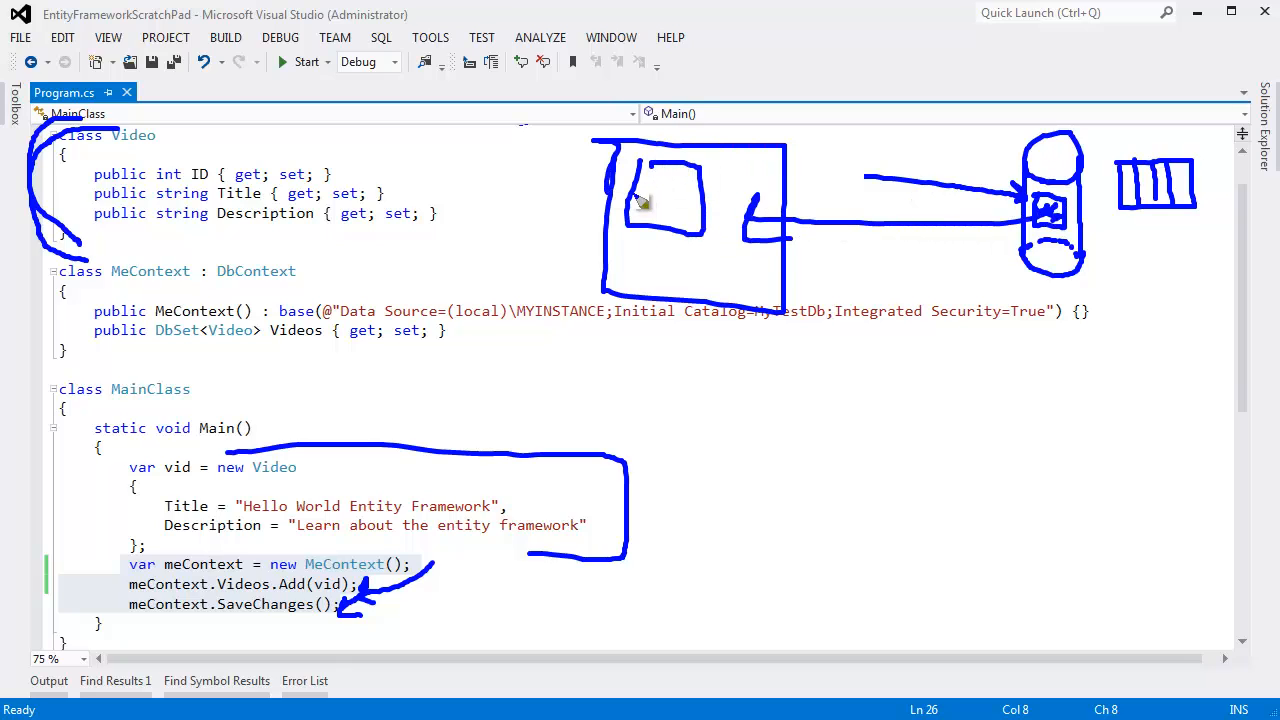
drag(630, 180, 690, 200)
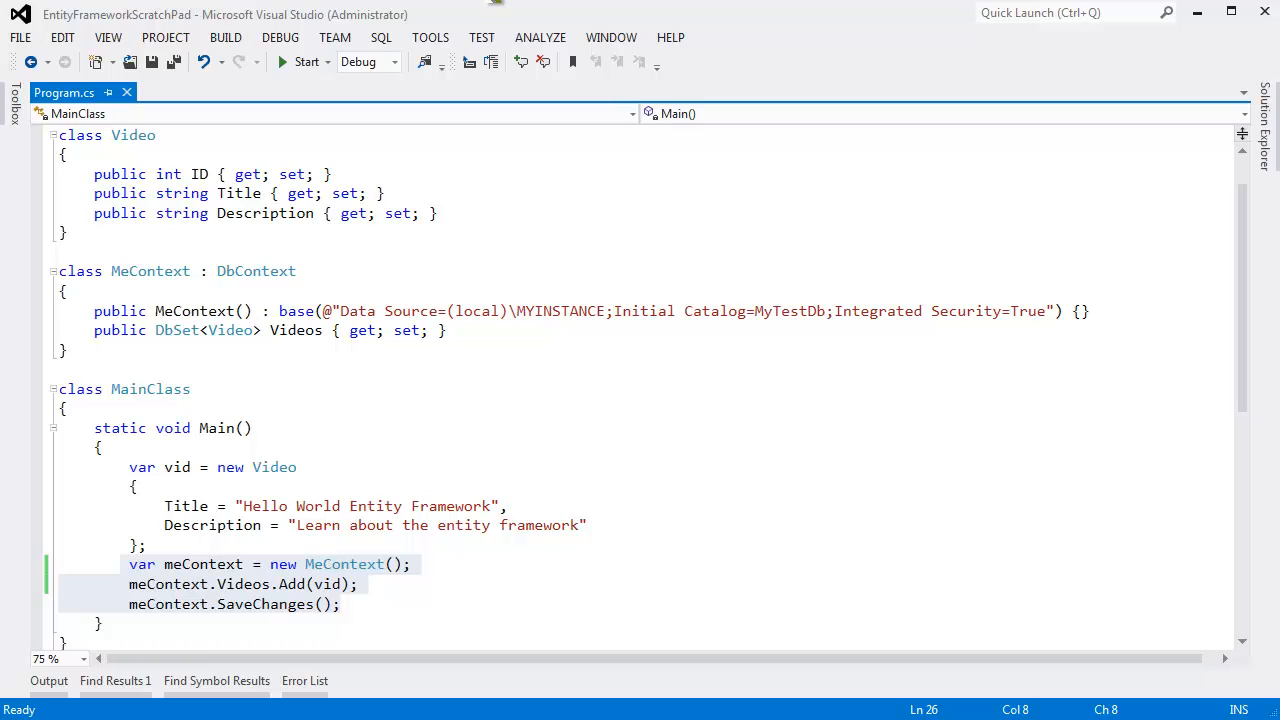
mouse_move(375, 586)
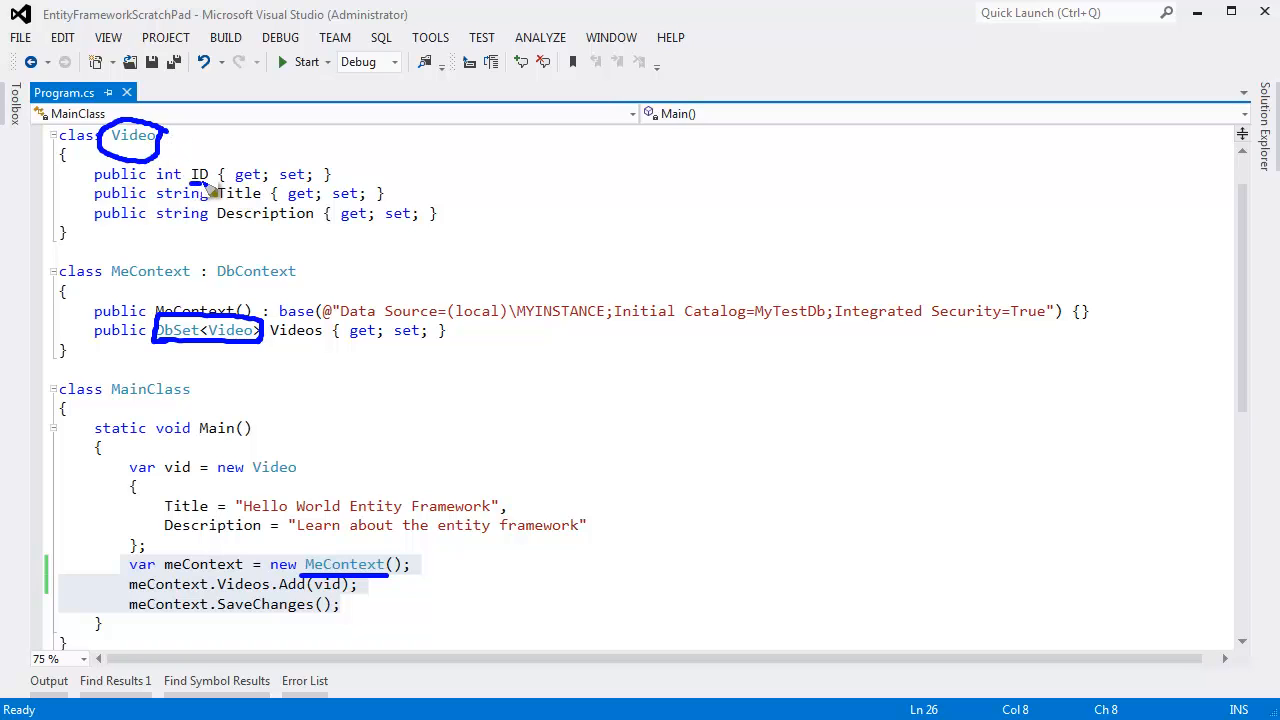
mouse_move(240, 207)
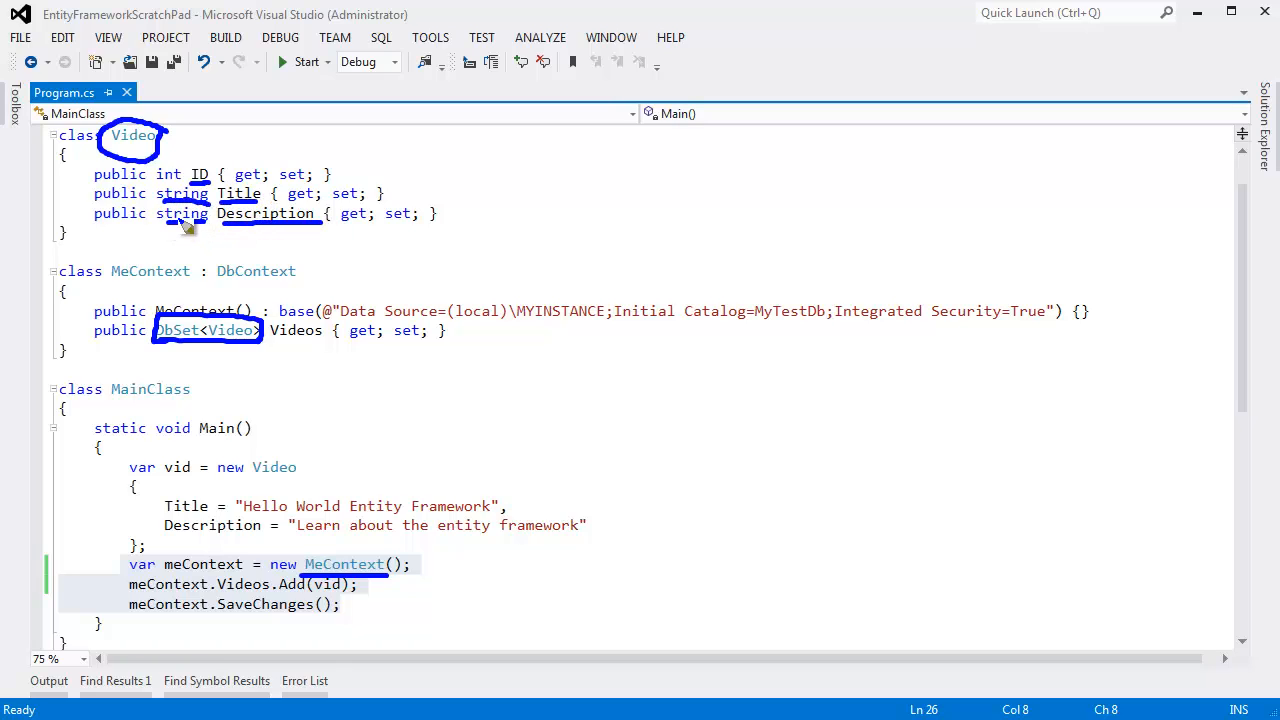
mouse_move(298, 410)
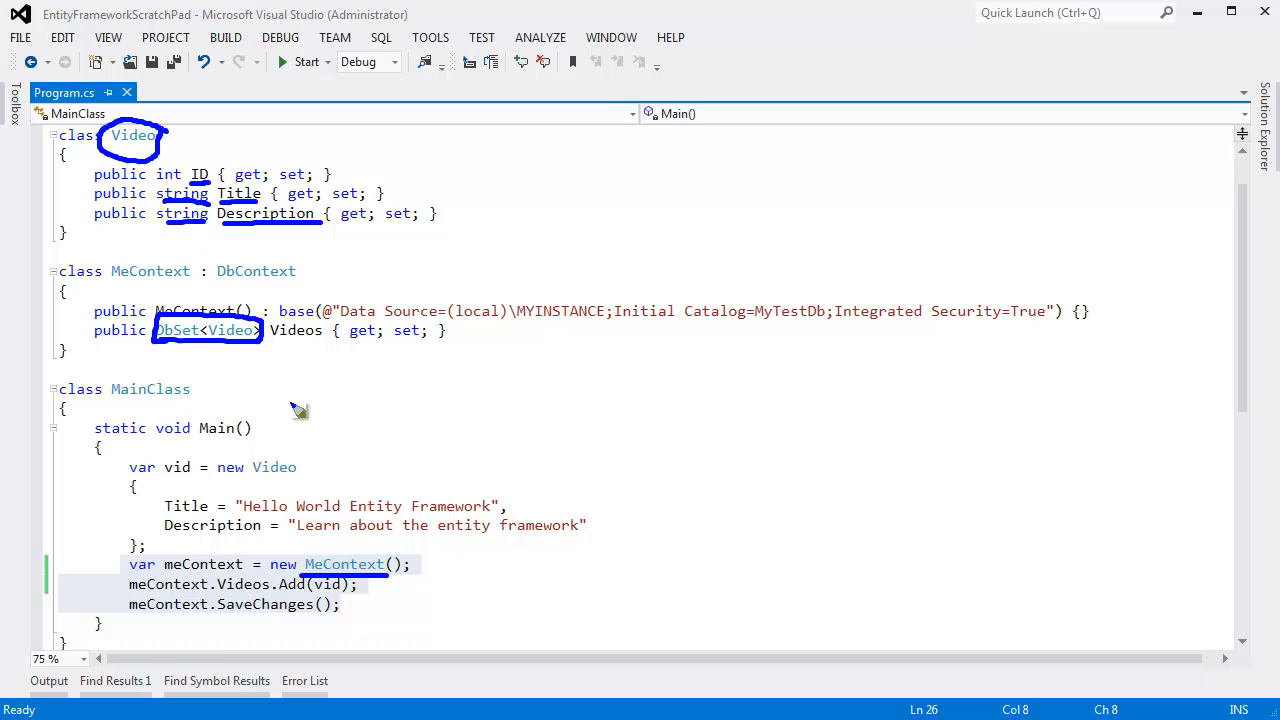
mouse_move(248, 238)
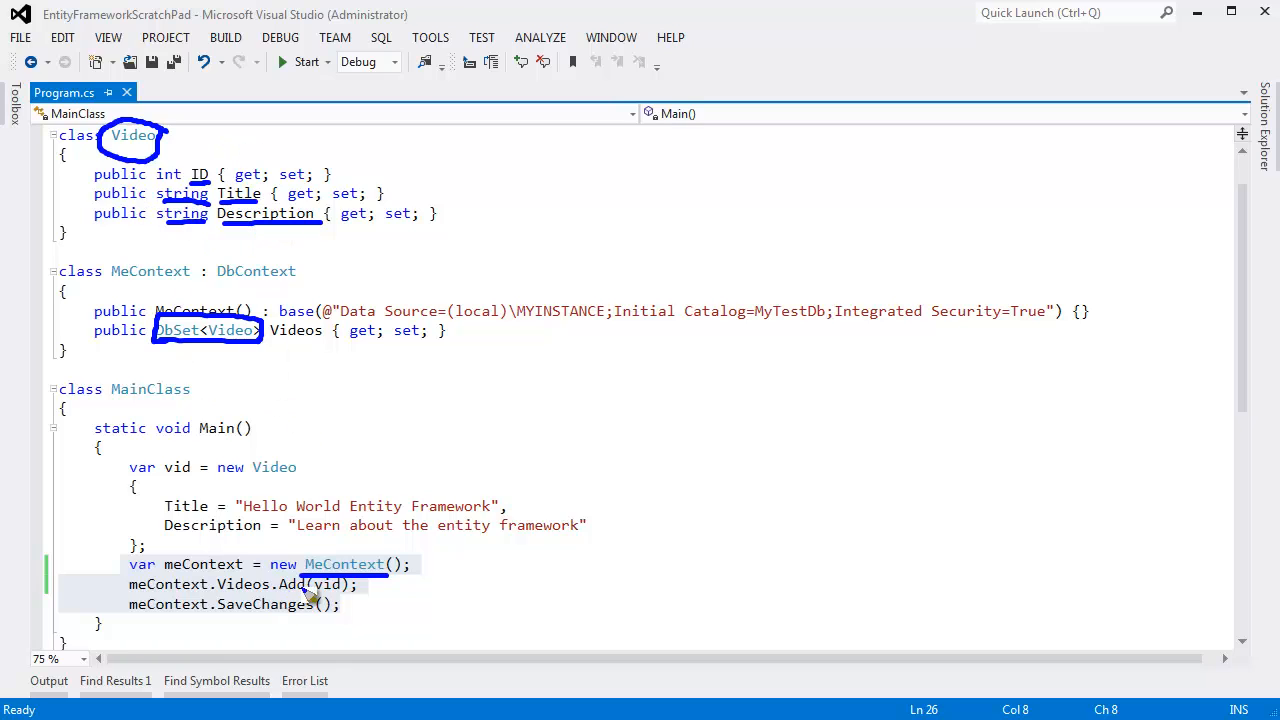
mouse_move(355, 564)
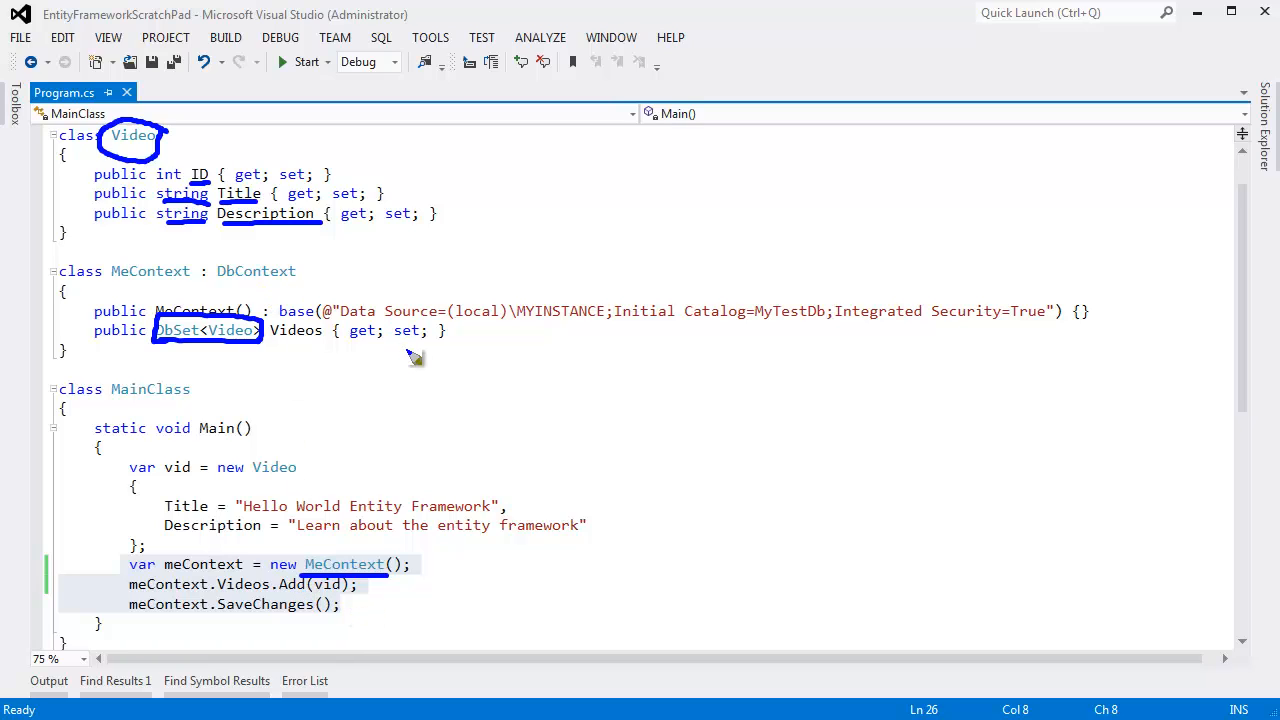
mouse_move(390, 235)
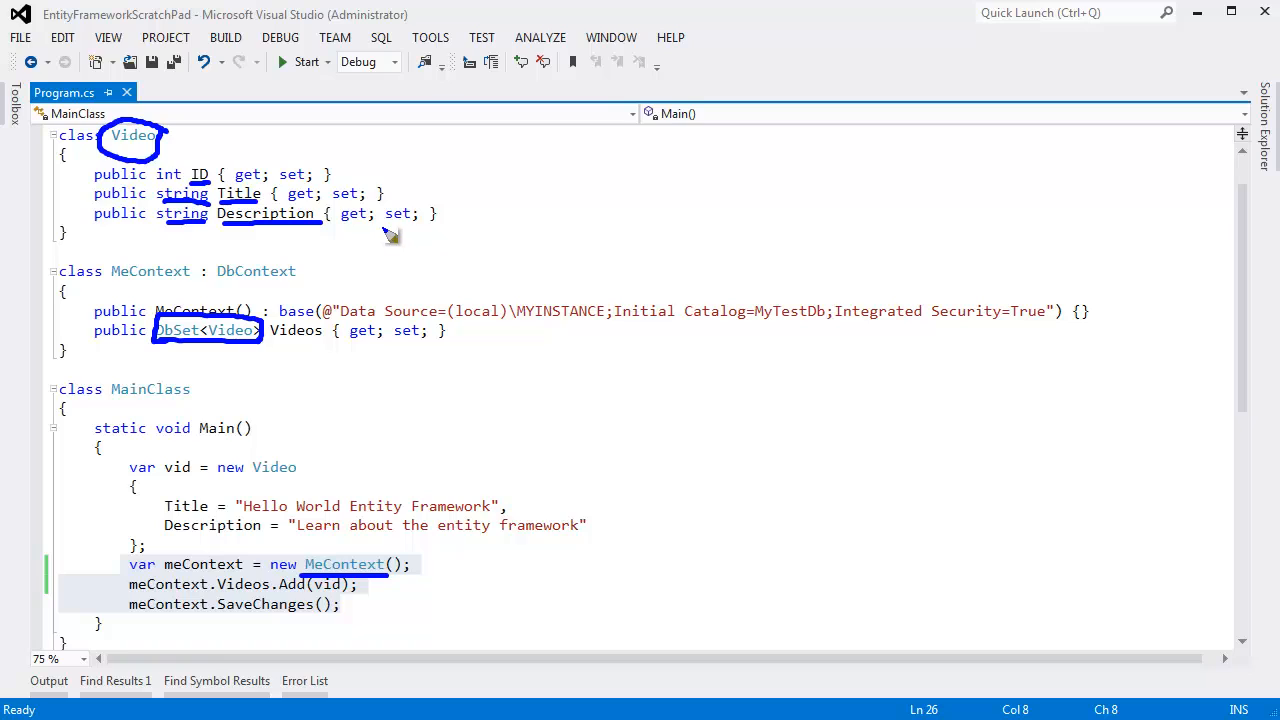
mouse_move(548, 524)
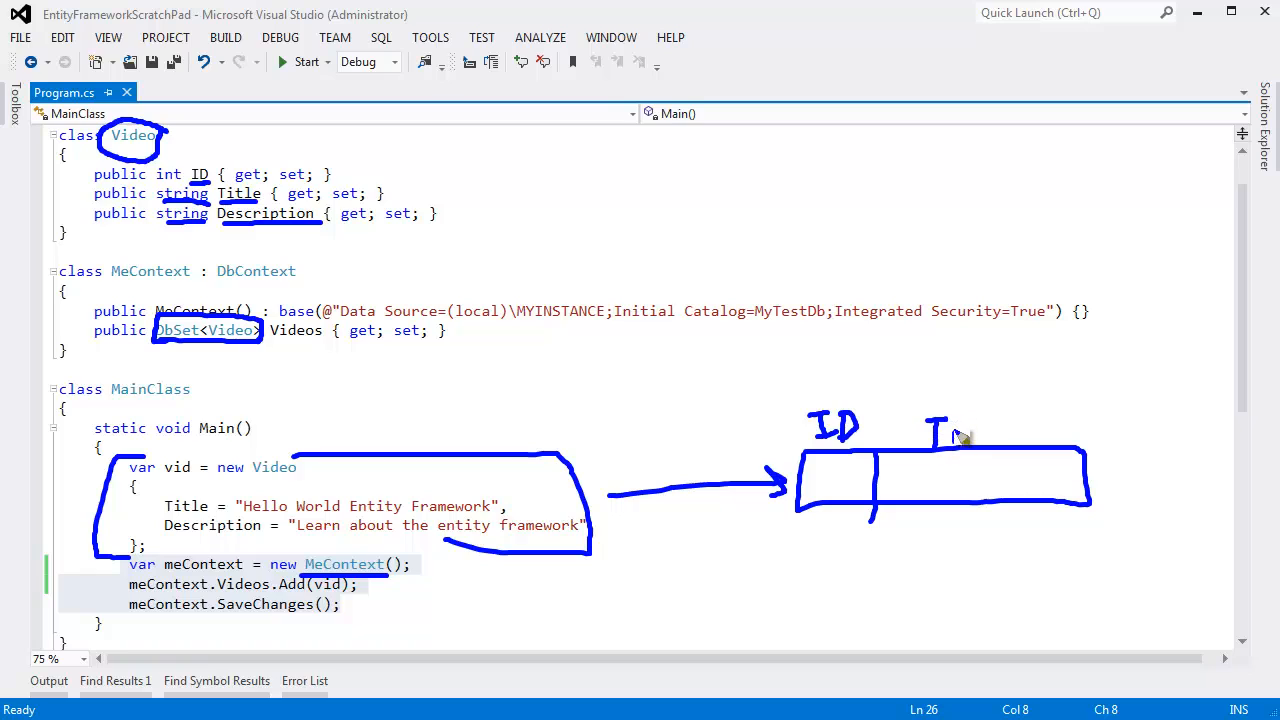
text(Titl)
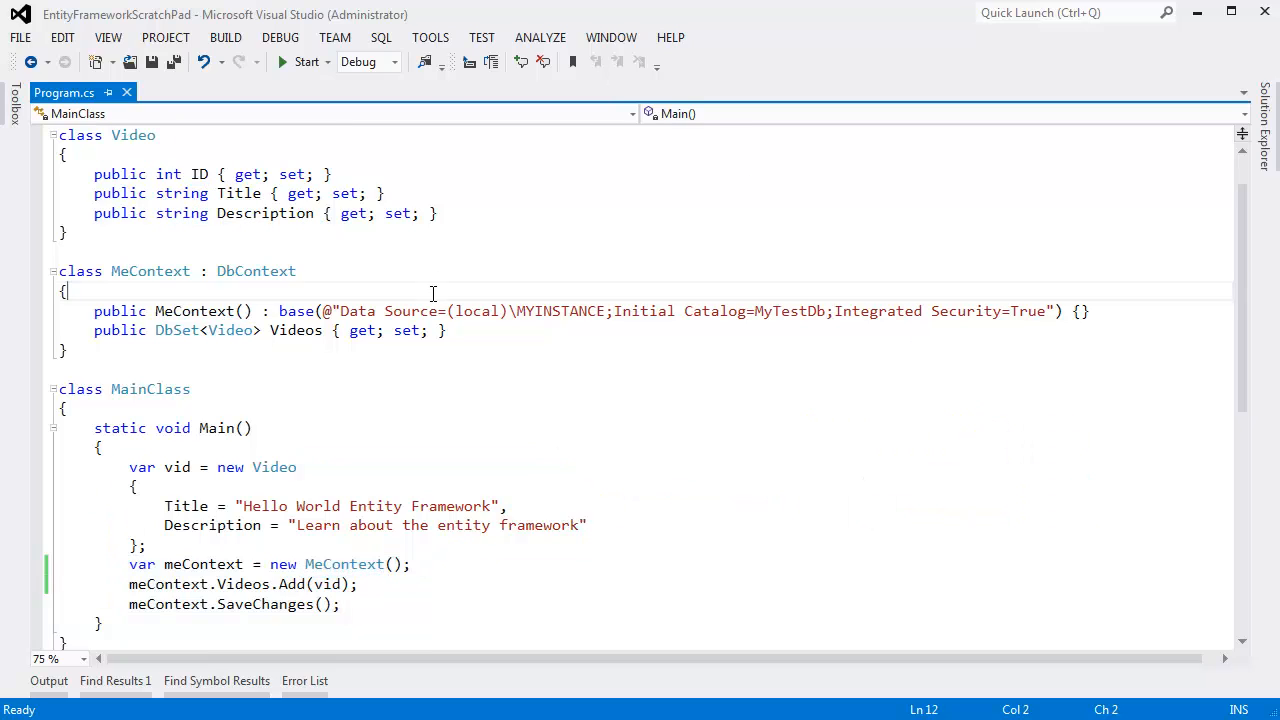
- Add meContext.Database.Delete(); right after the MeContext creation in Main
click(420, 564)
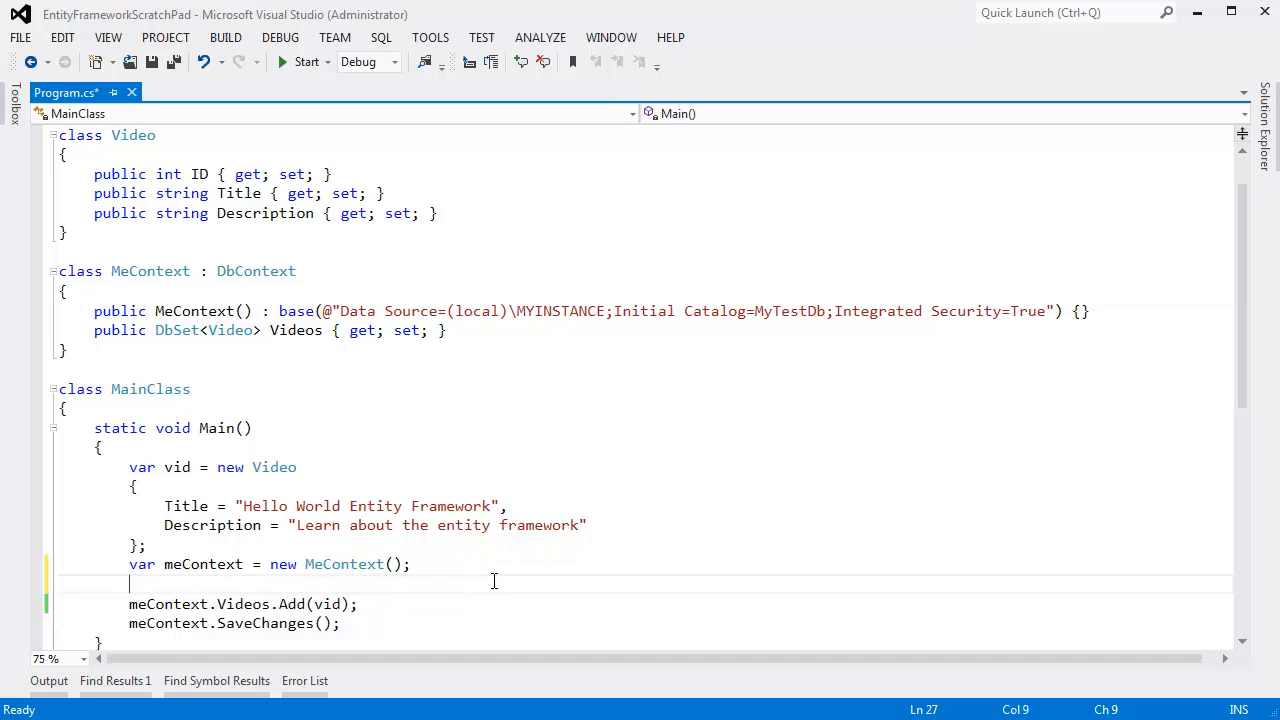
text(meContext)
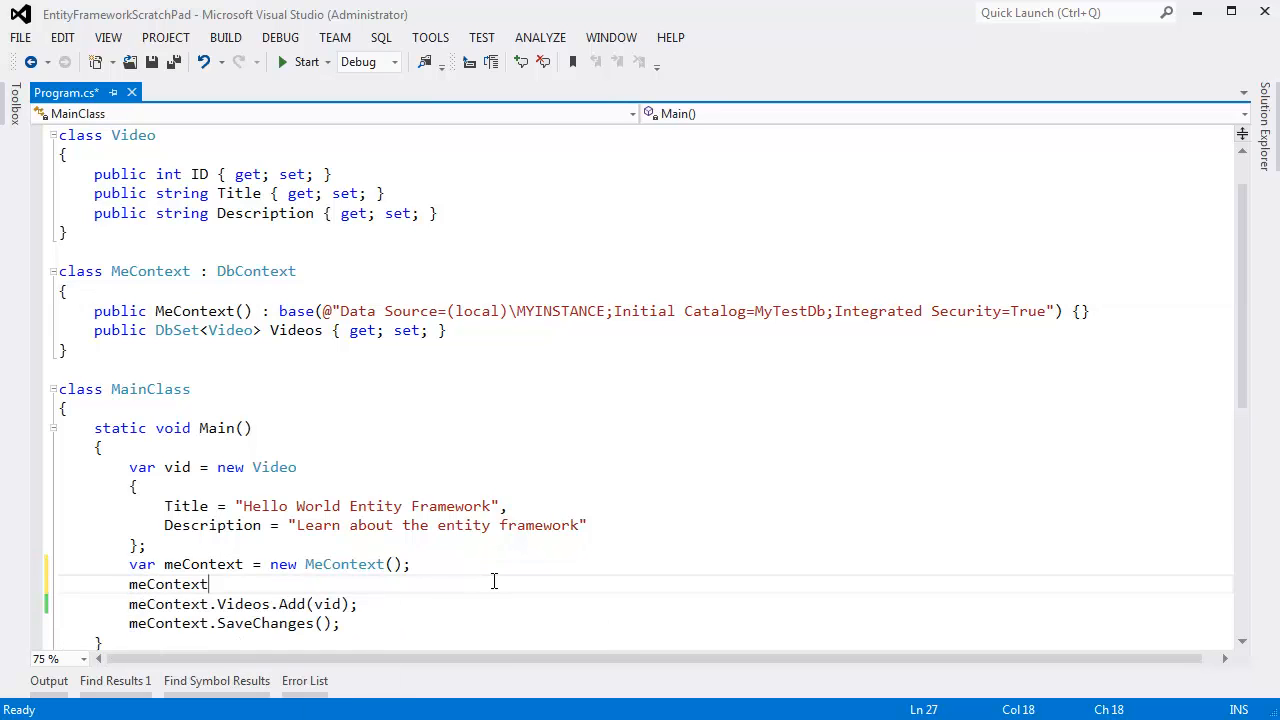
text(.Database.Delete();)
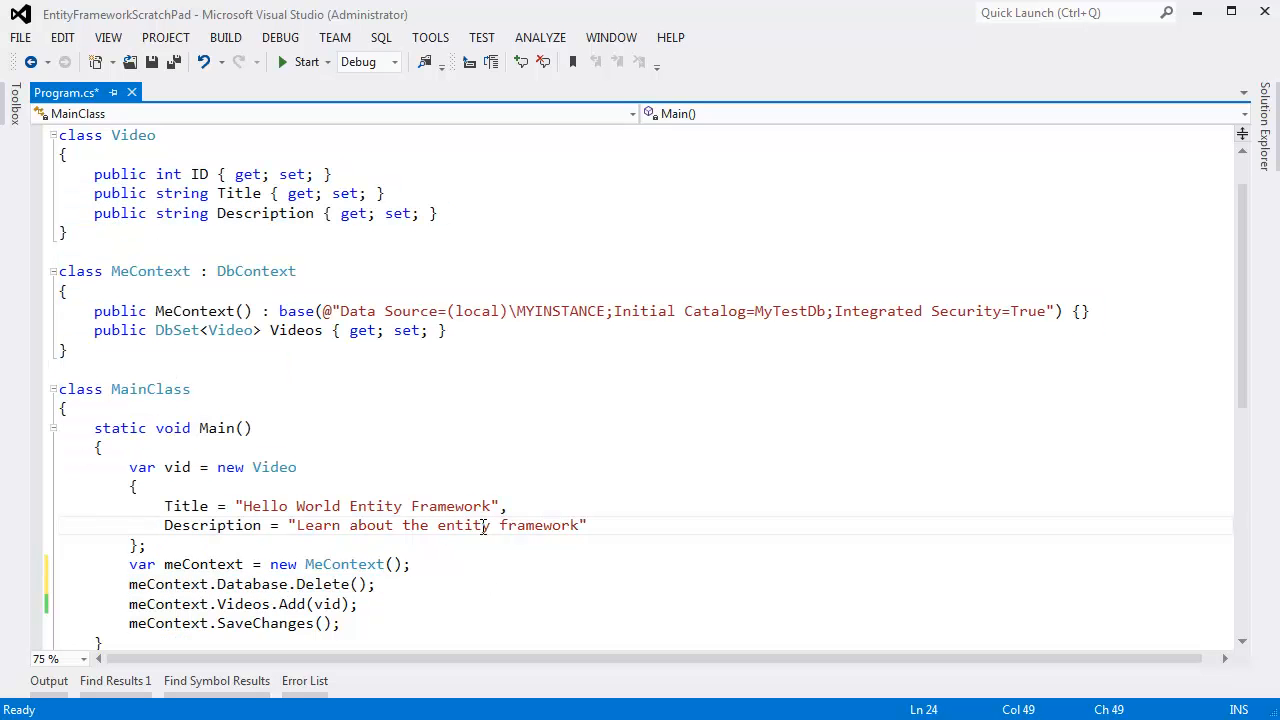
mouse_move(448, 576)
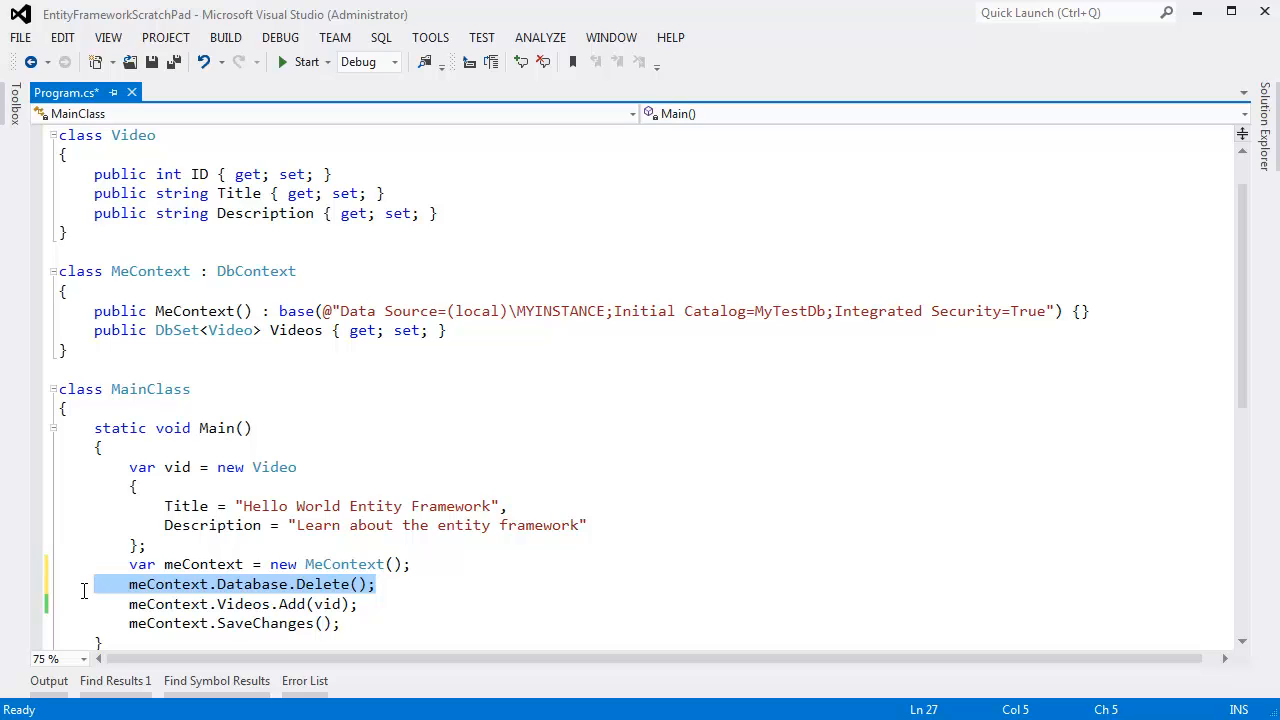
click(298, 584)
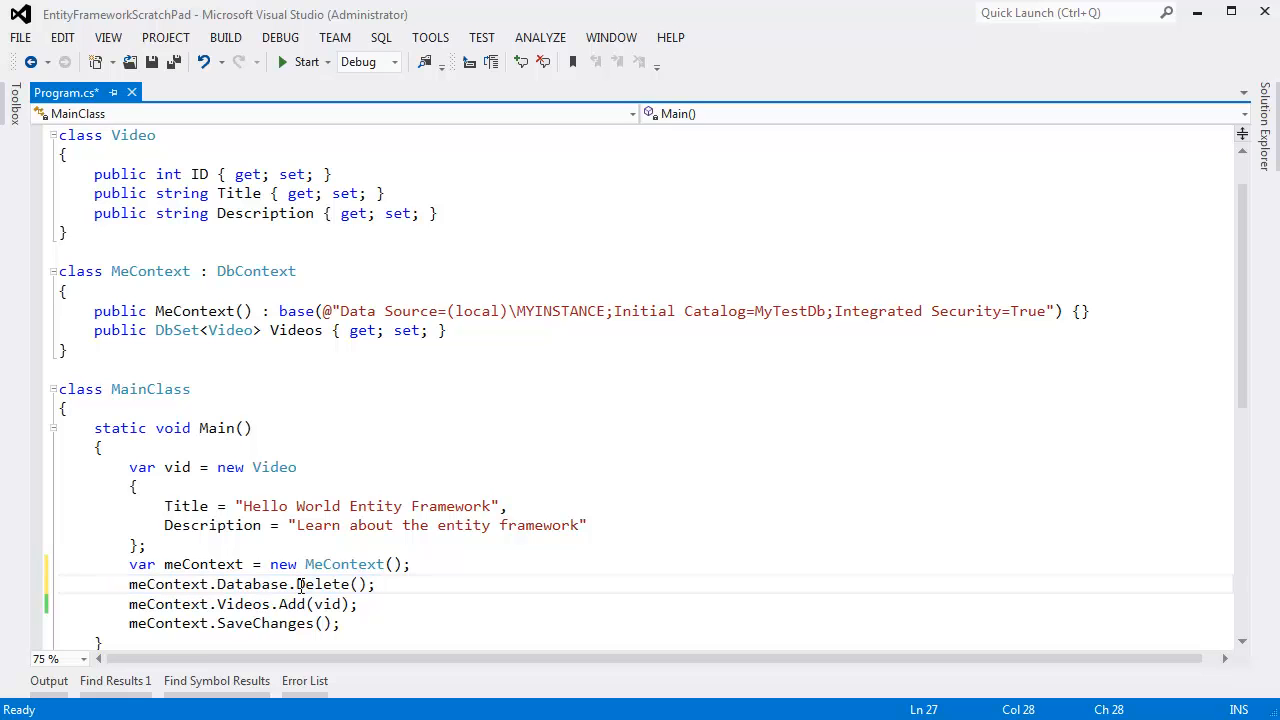
click(307, 61)
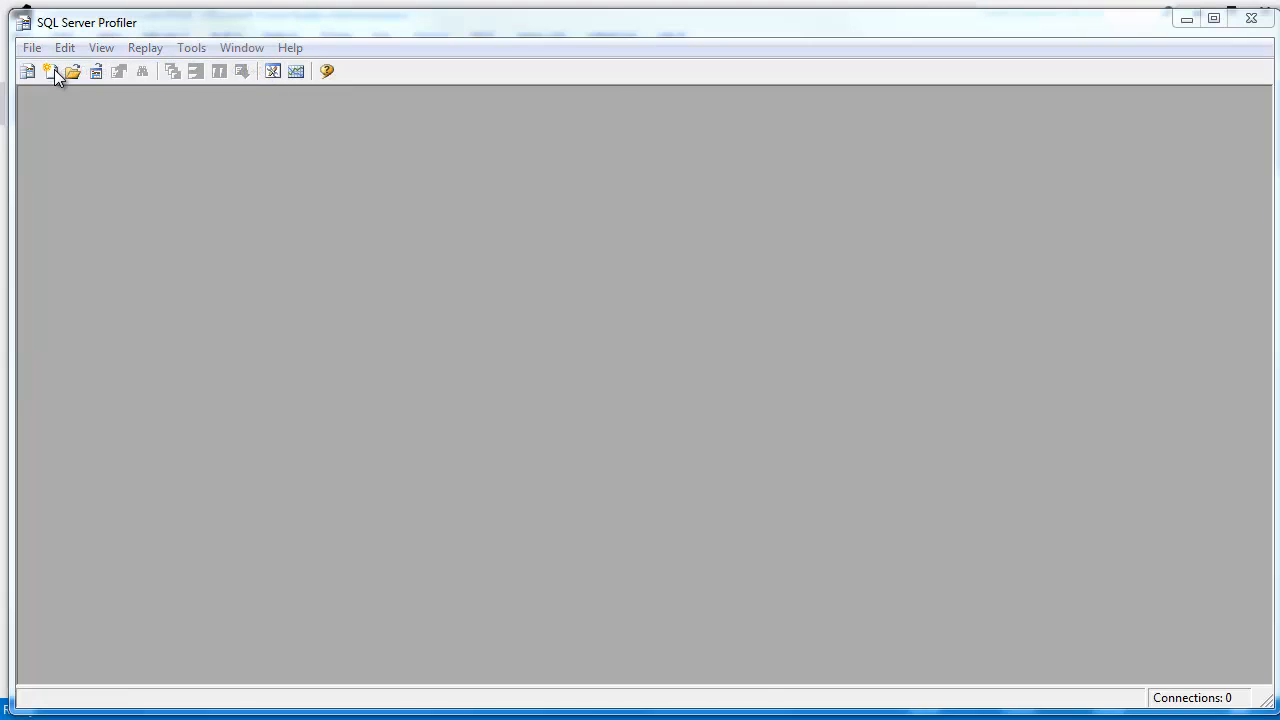
- Connect a new trace to (local)\MYINSTANCE using Windows Authentication
click(27, 70)
text((local))
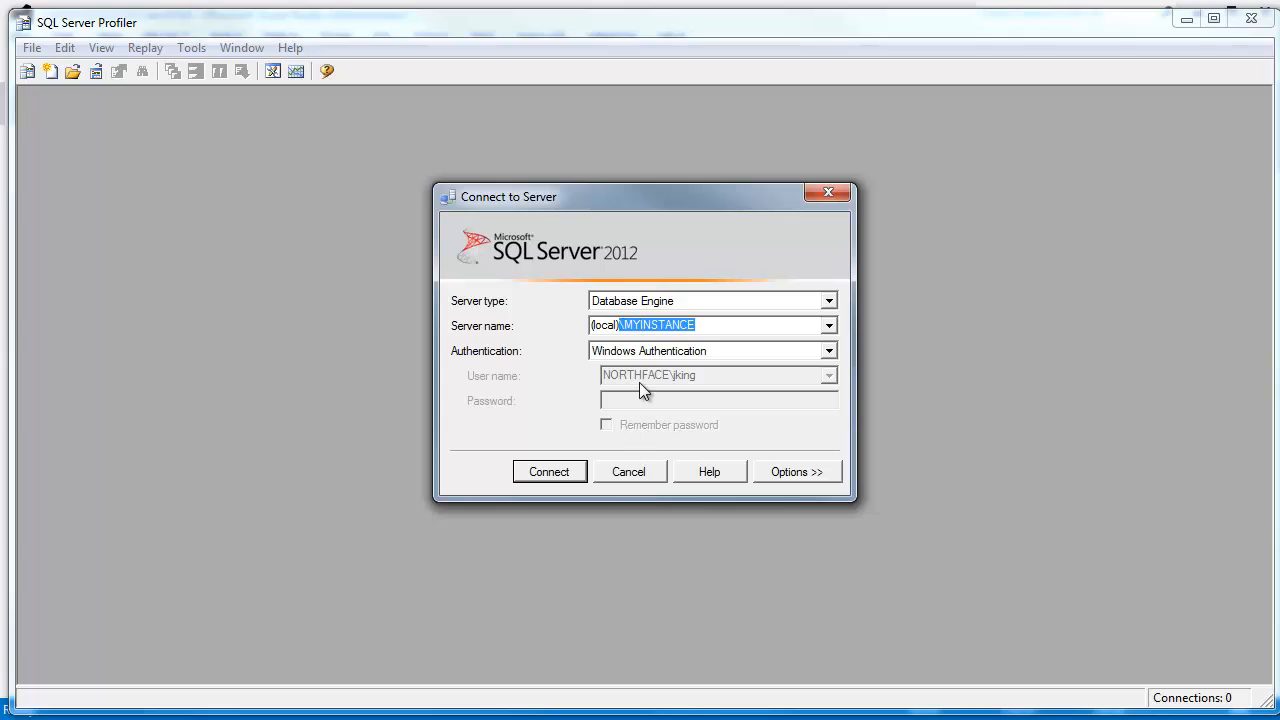
click(549, 471)
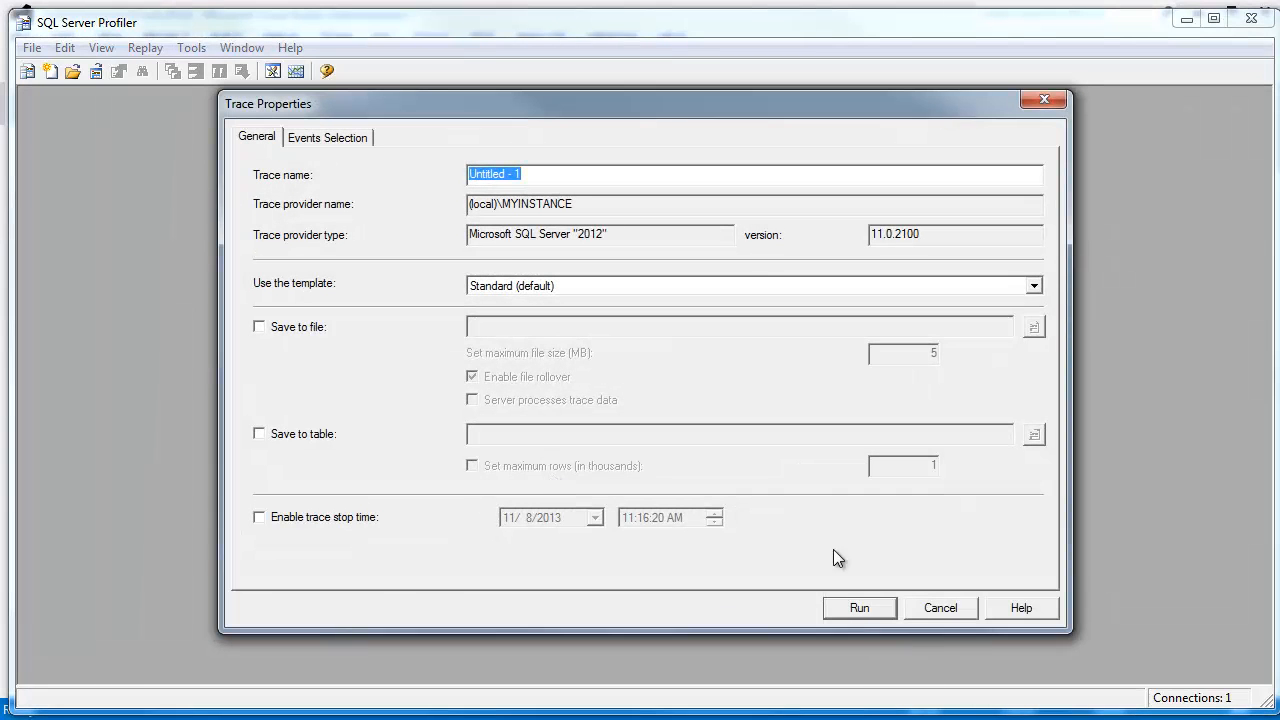
- Run the trace, inspect ExistingConnection rows, and widen the ApplicationName column
click(858, 607)
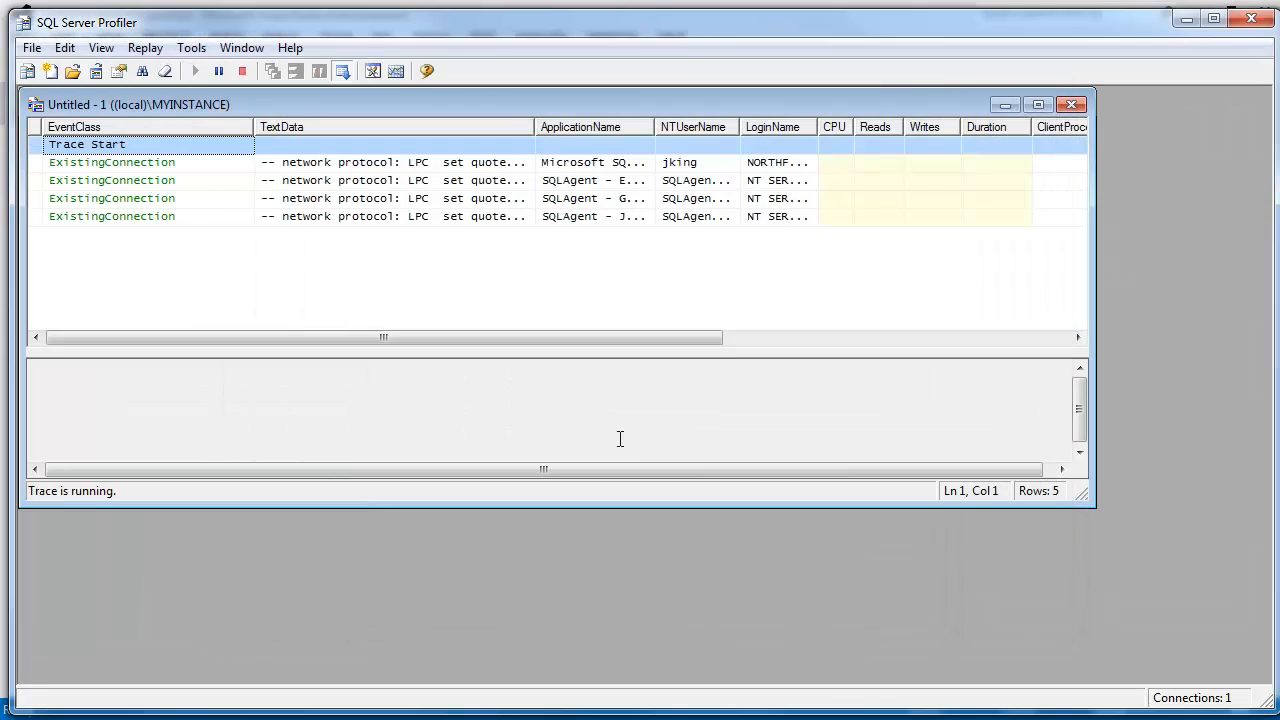
click(112, 216)
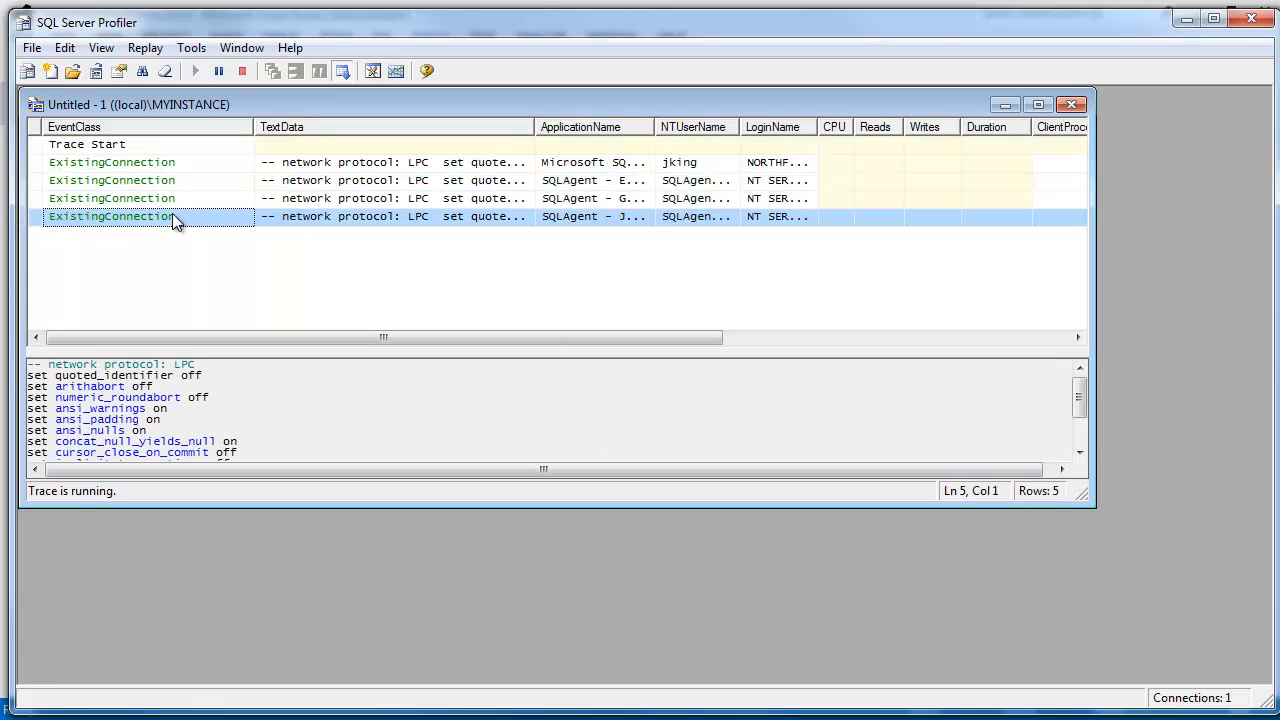
click(112, 162)
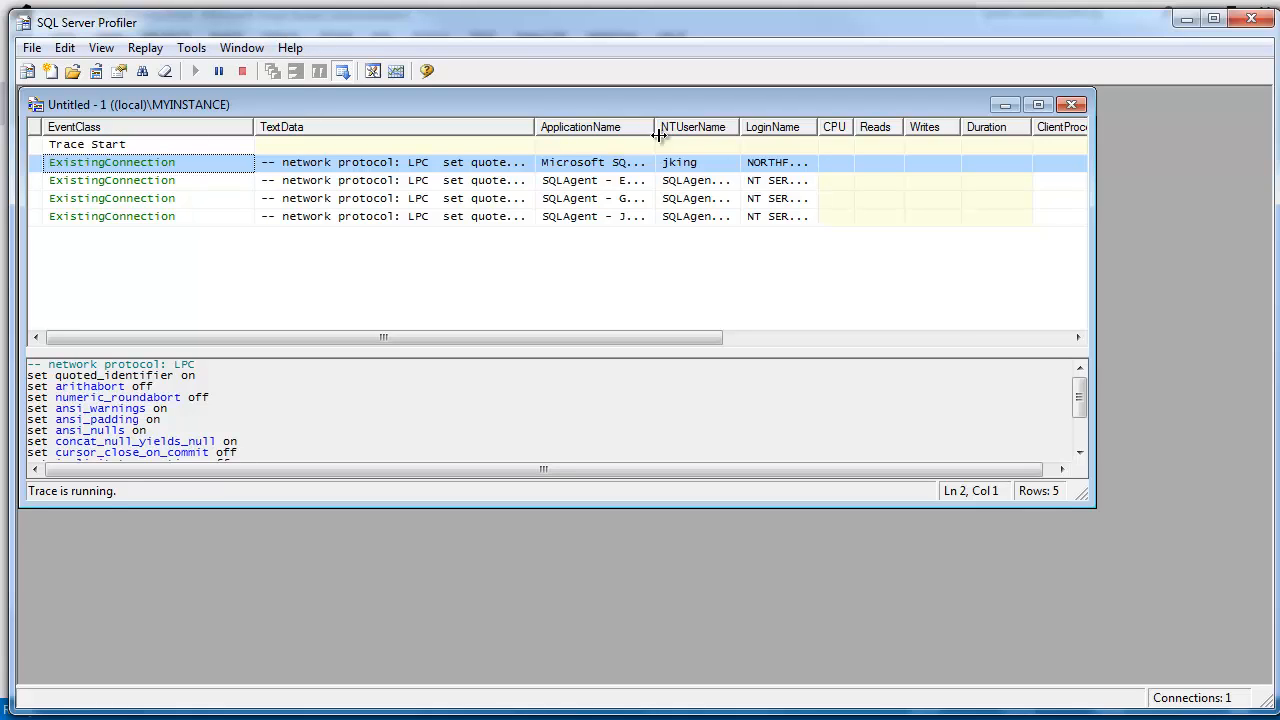
drag(657, 127, 807, 127)
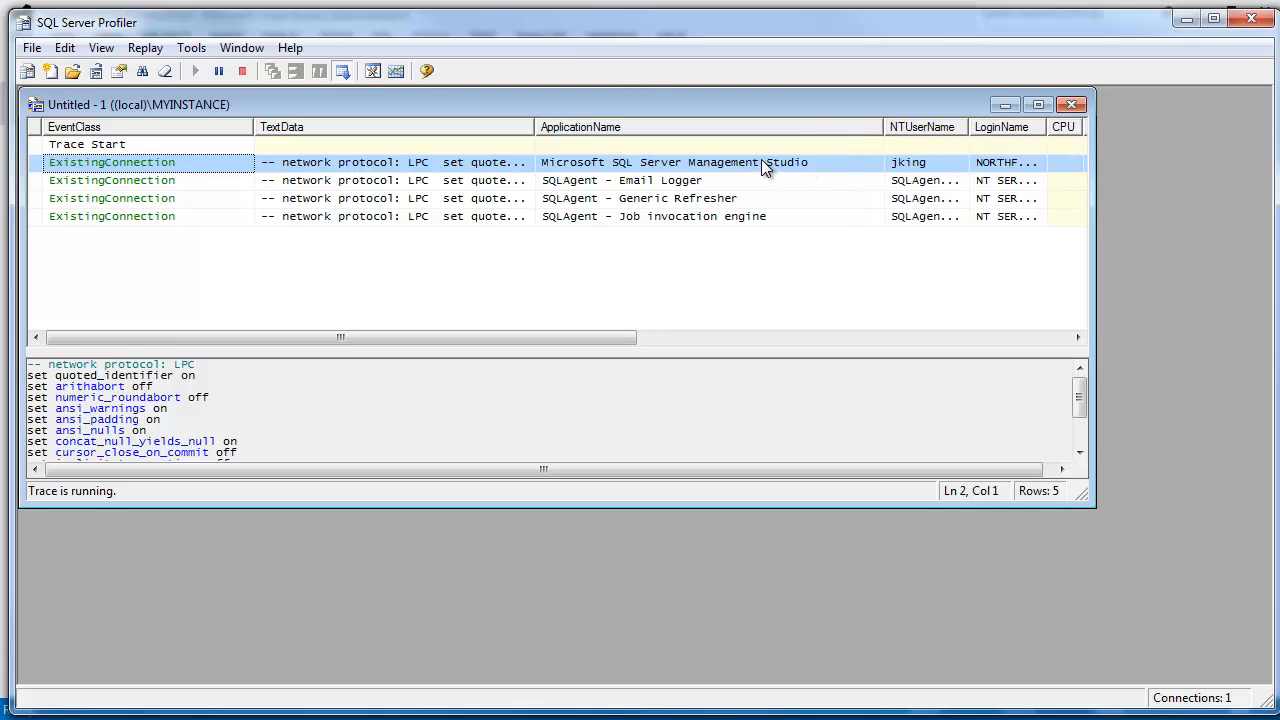
mouse_move(707, 228)
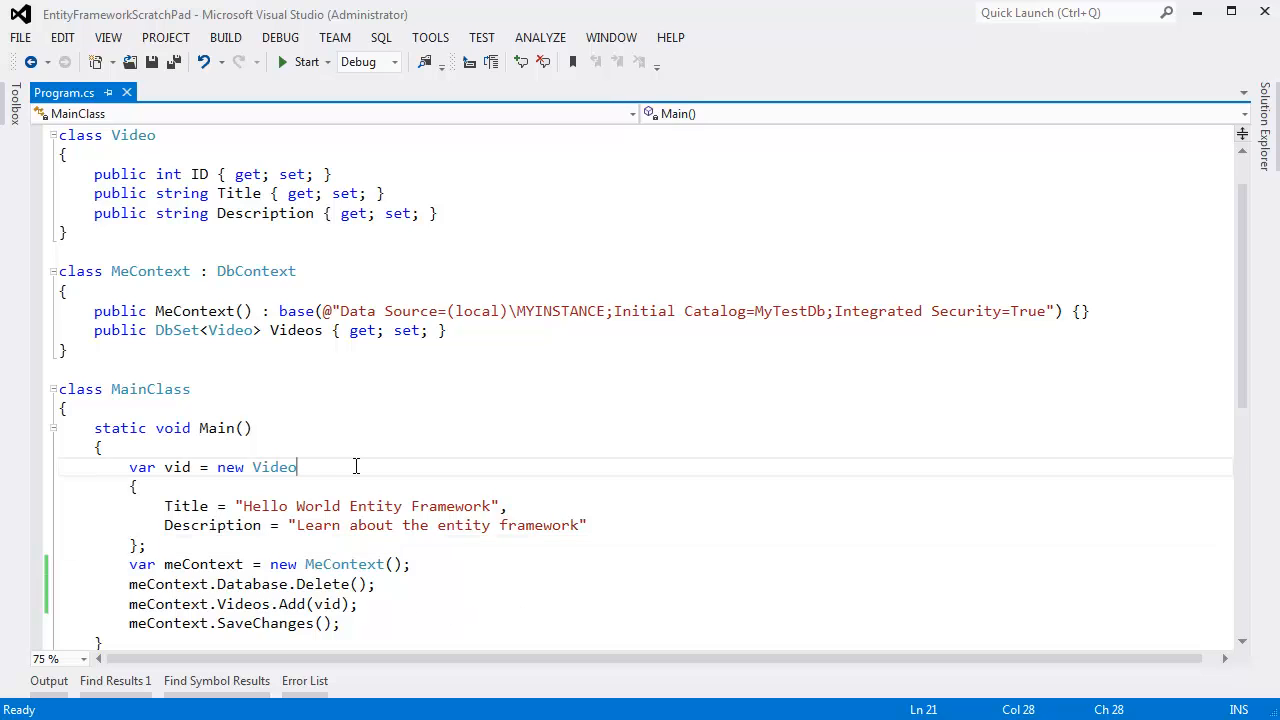
- Start debugging with F10 and step over statements in Main
click(307, 61)
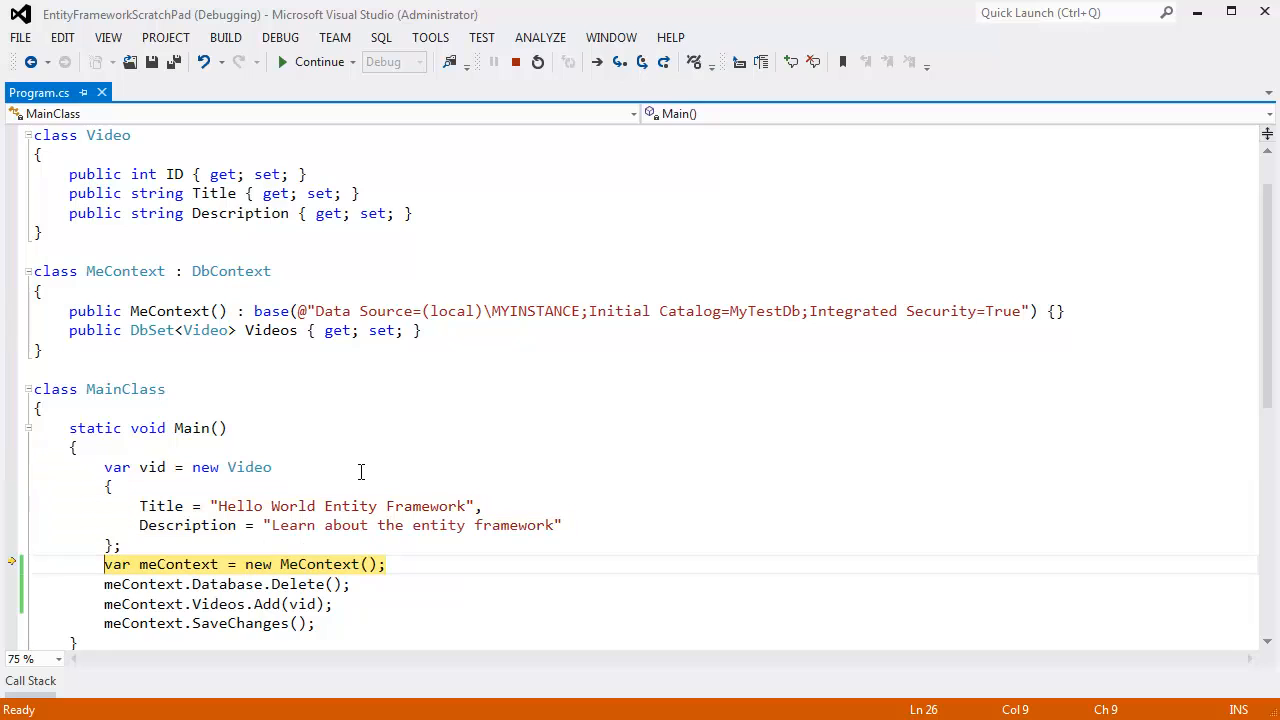
key(F10)
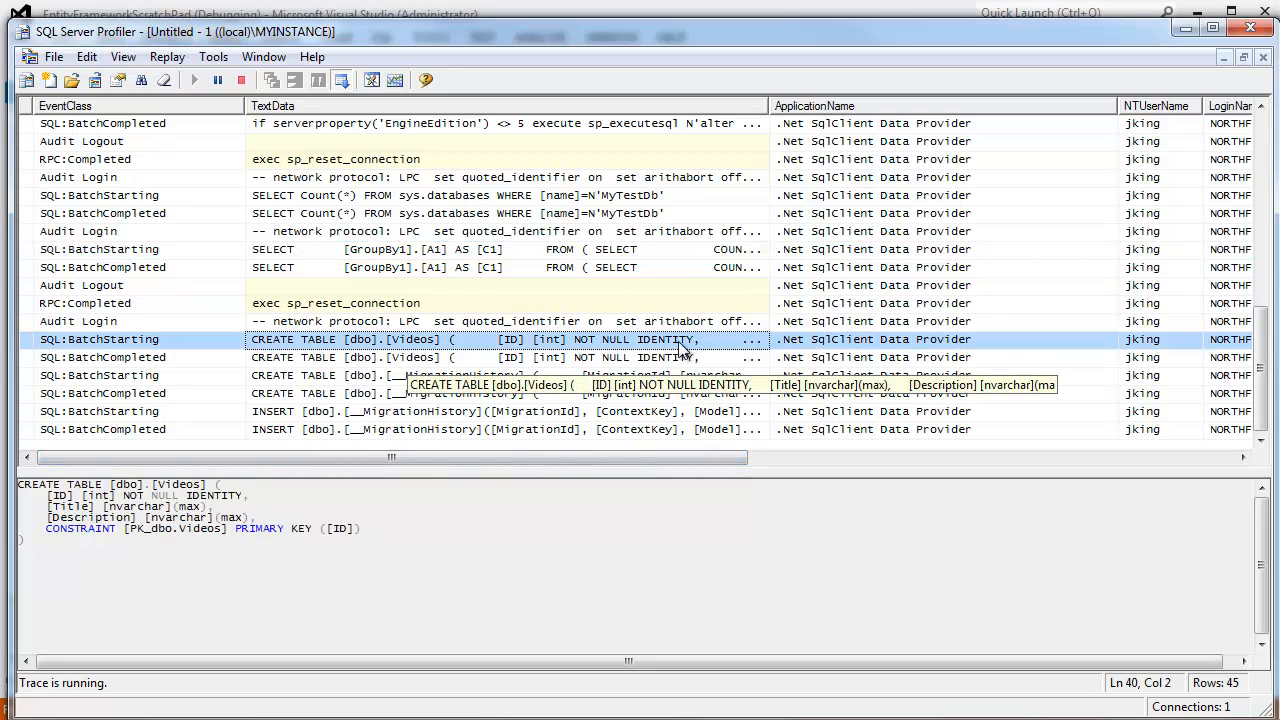
- Inspect the create database [MyTestDb] BatchStarting and BatchCompleted events
scroll(down, 3)
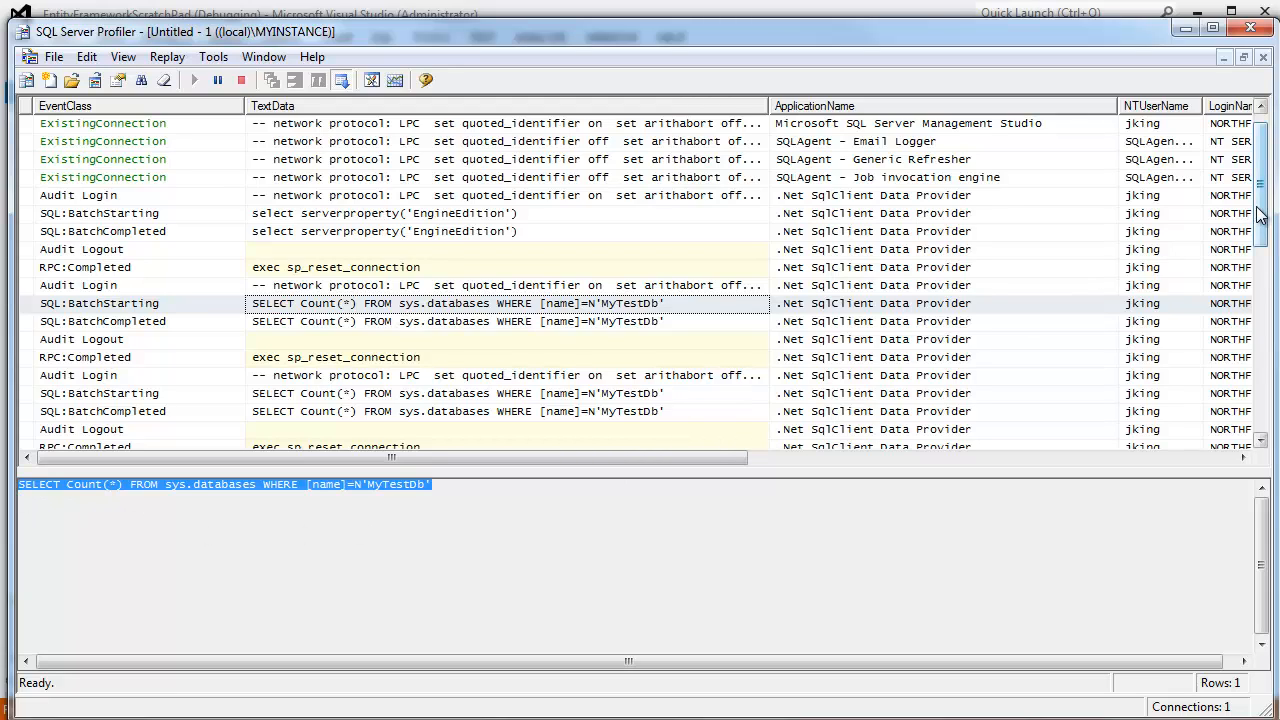
scroll(down, 3)
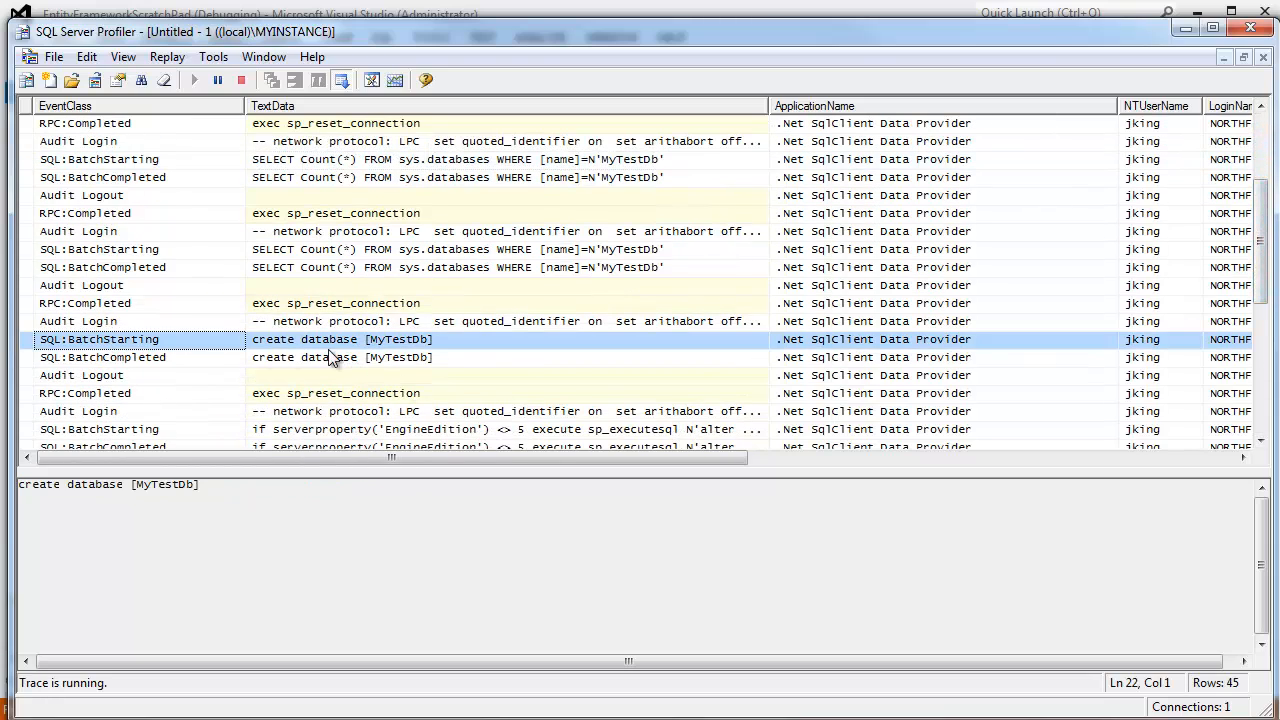
click(241, 80)
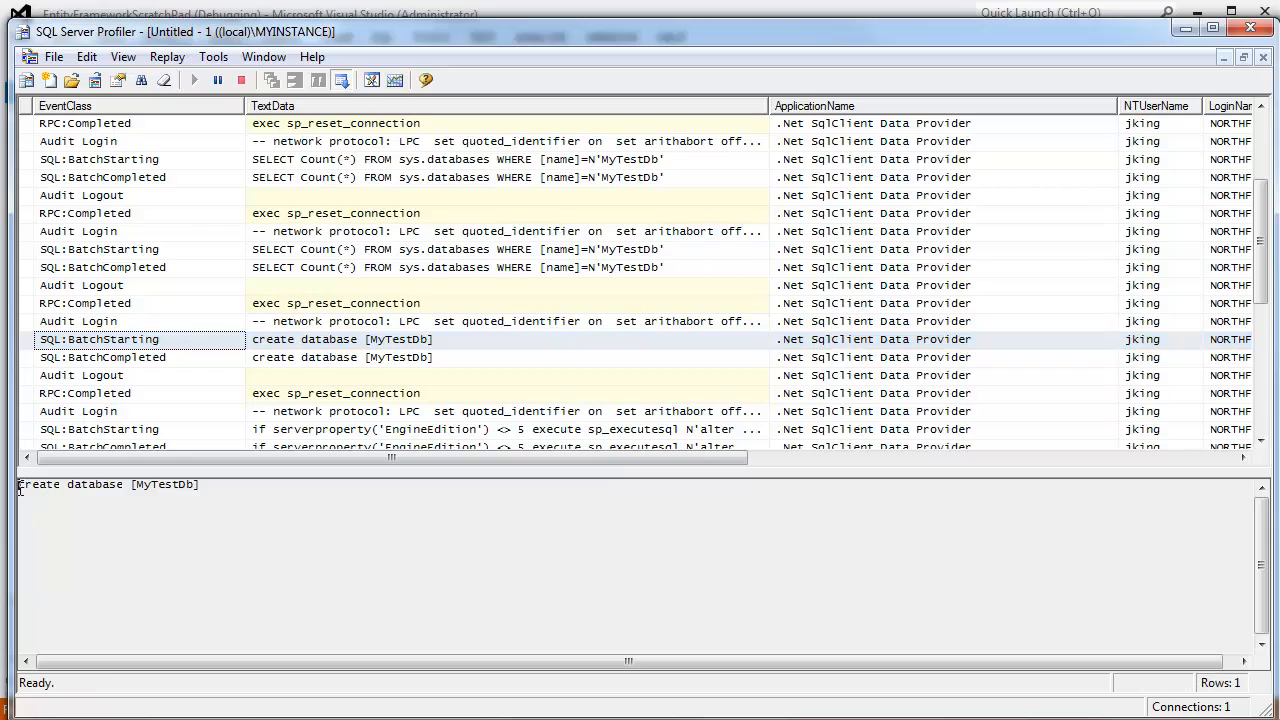
triple_click(108, 484)
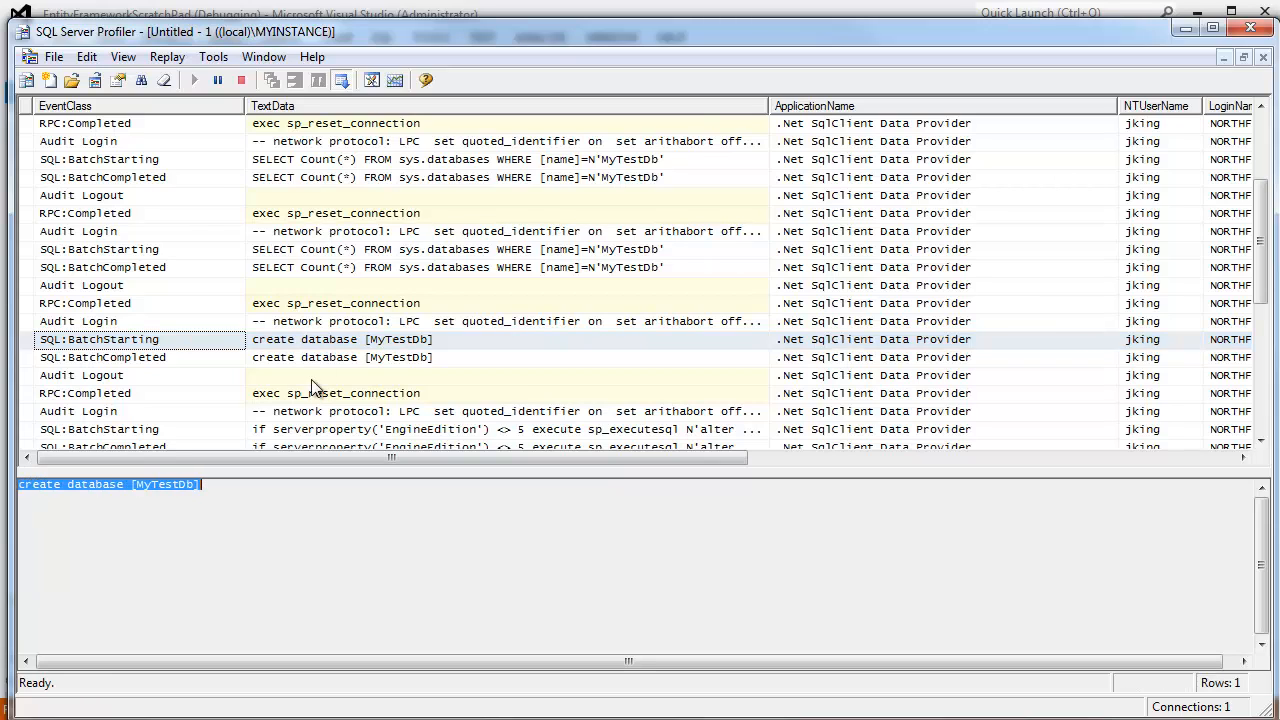
click(102, 357)
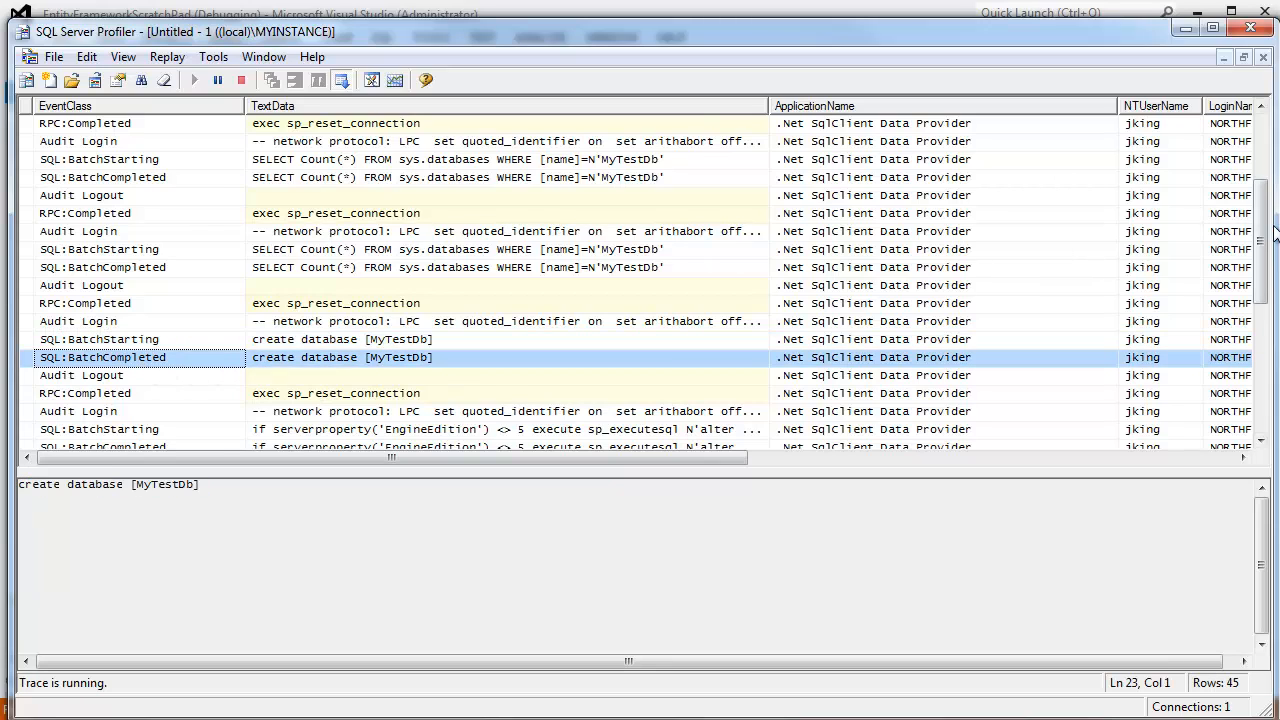
scroll(down, 3)
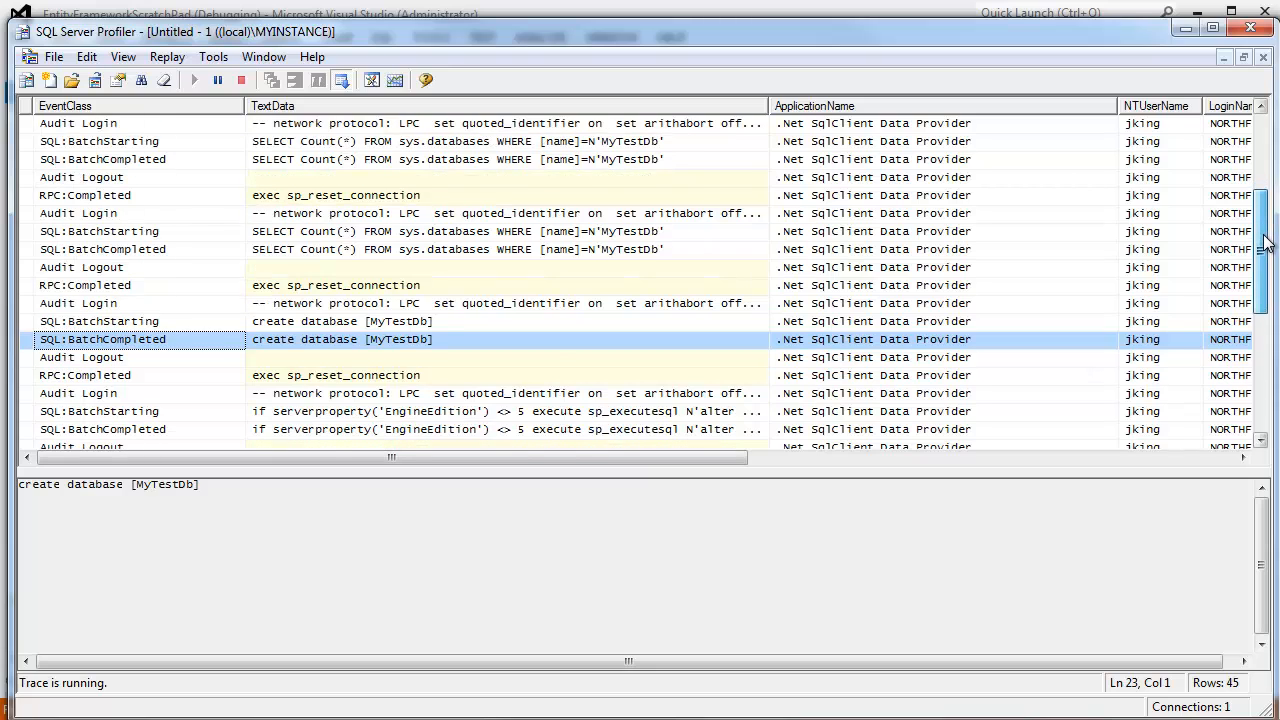
scroll(down, 3)
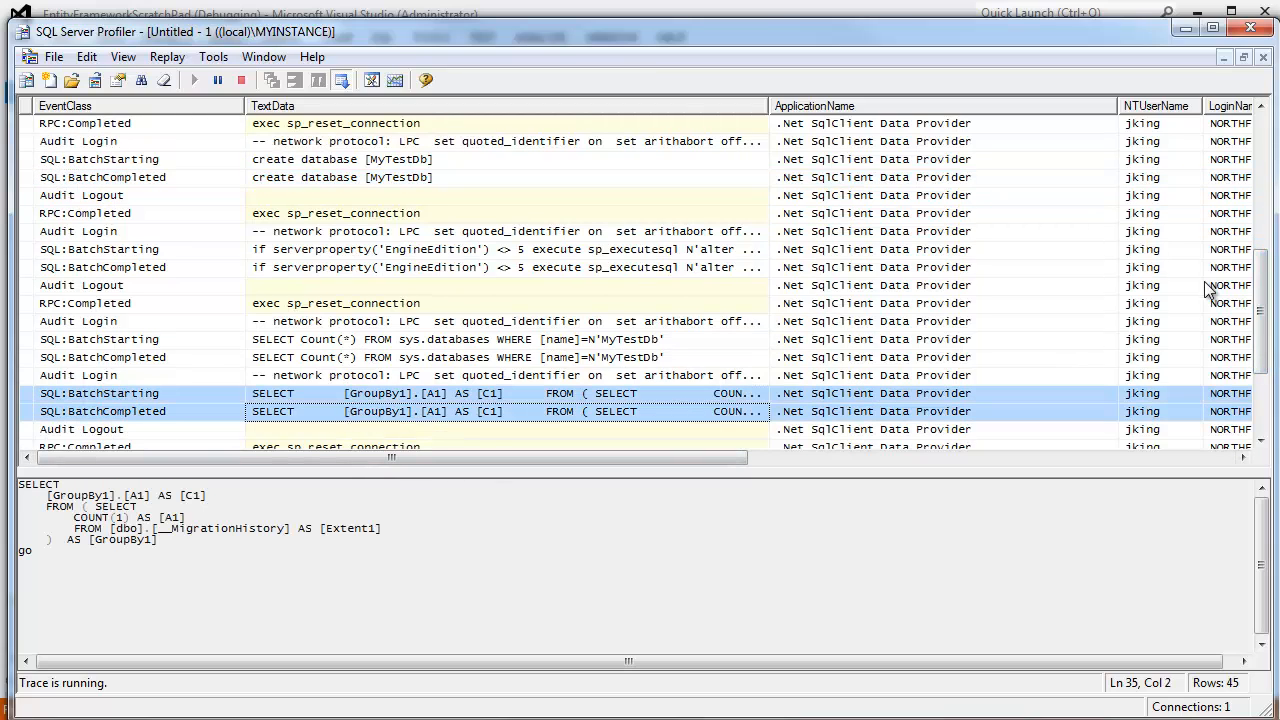
- Show CREATE TABLE [dbo].[Videos] and highlight its nvarchar, primary key, and ID identity parts
scroll(down, 3)
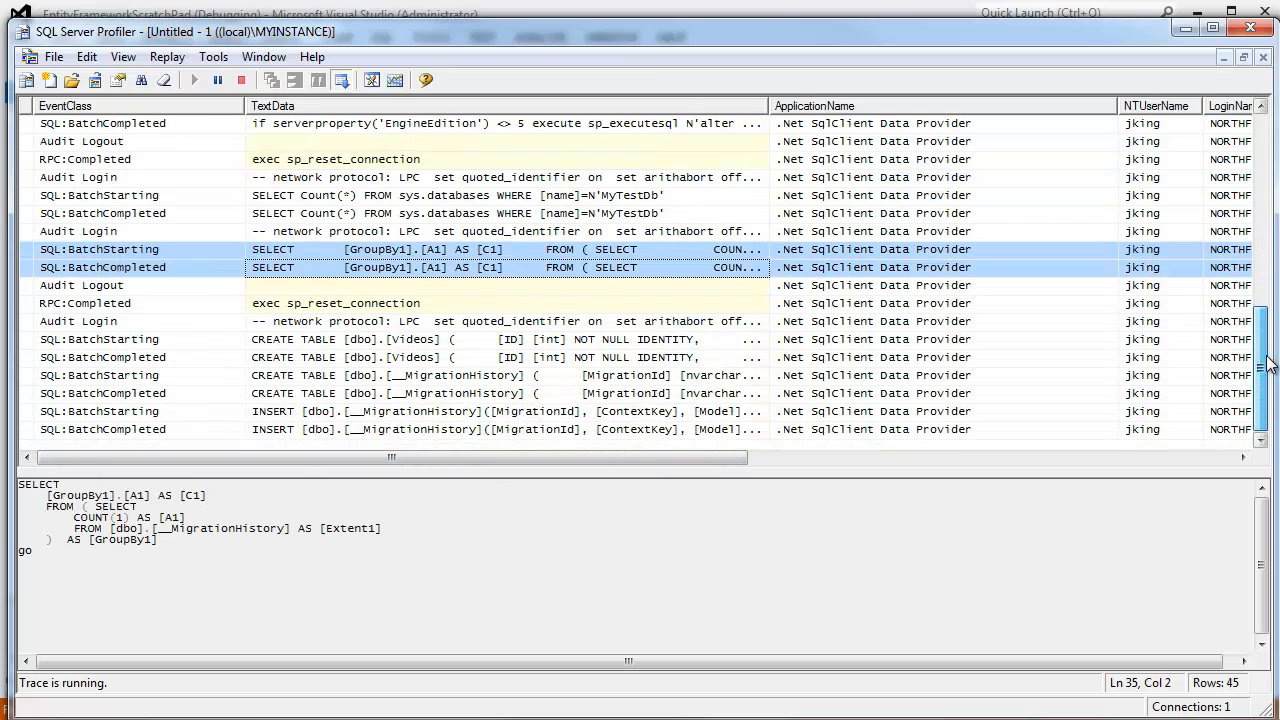
click(300, 339)
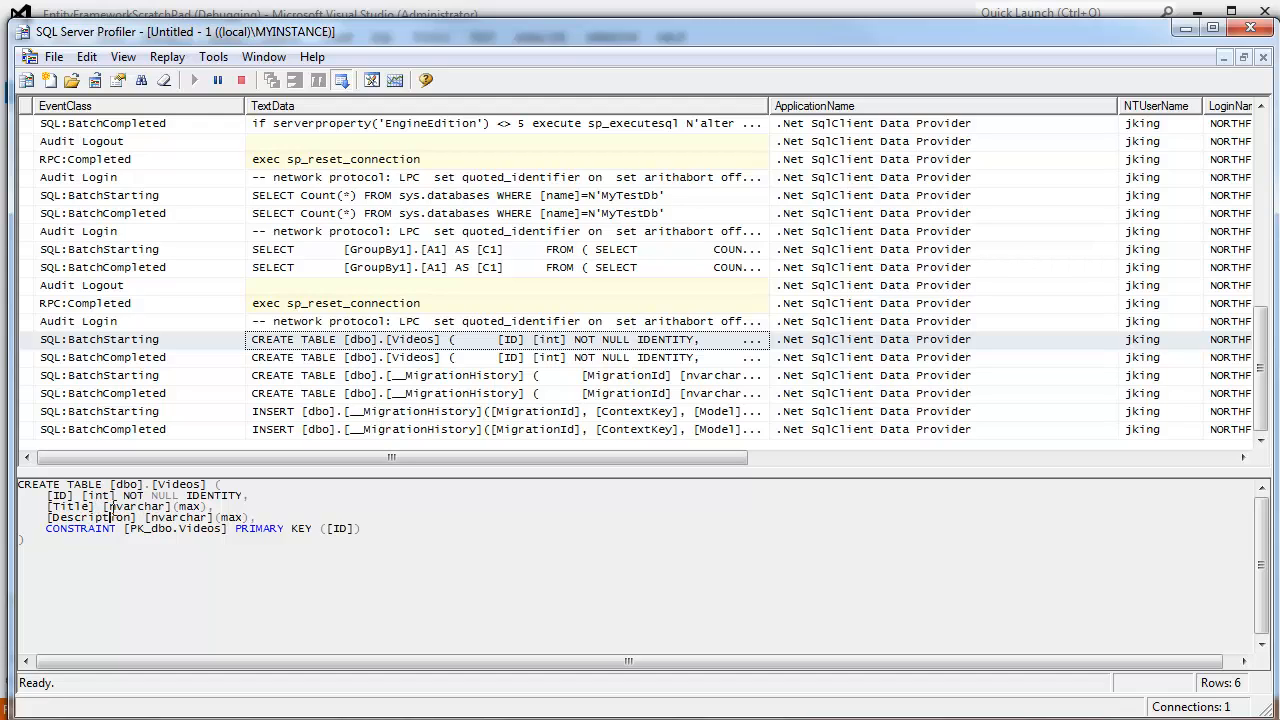
double_click(127, 506)
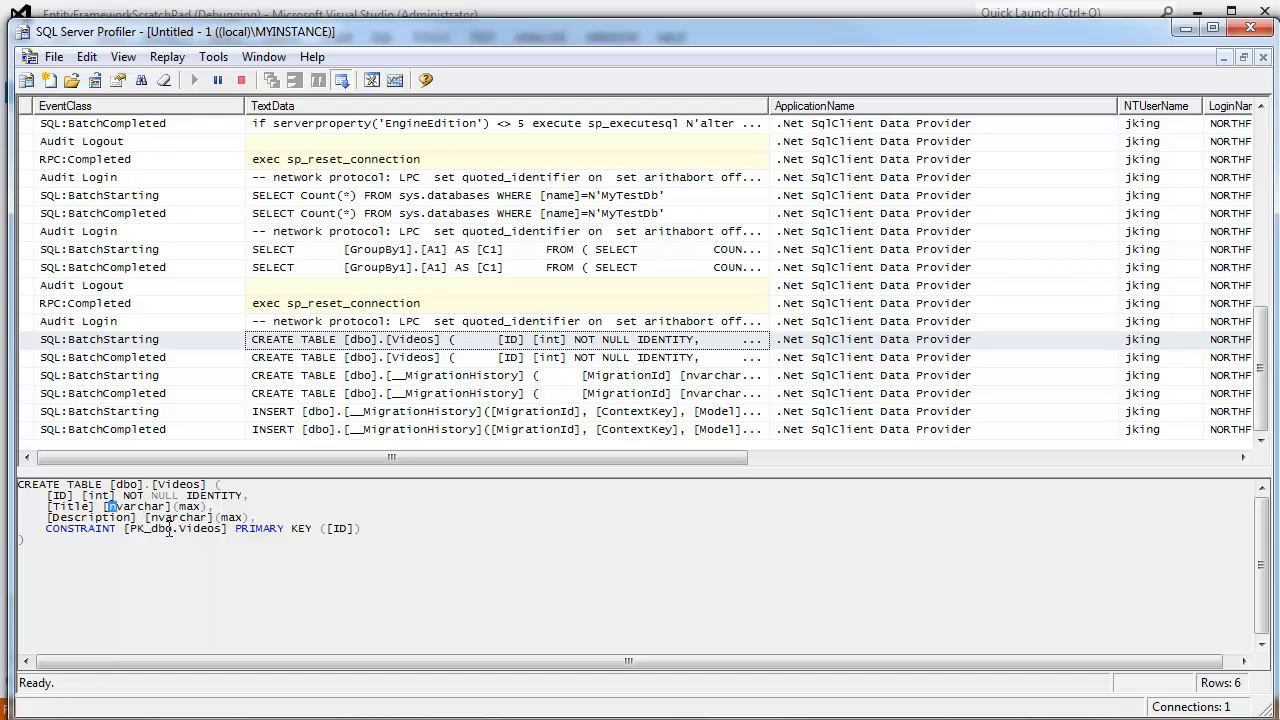
double_click(137, 506)
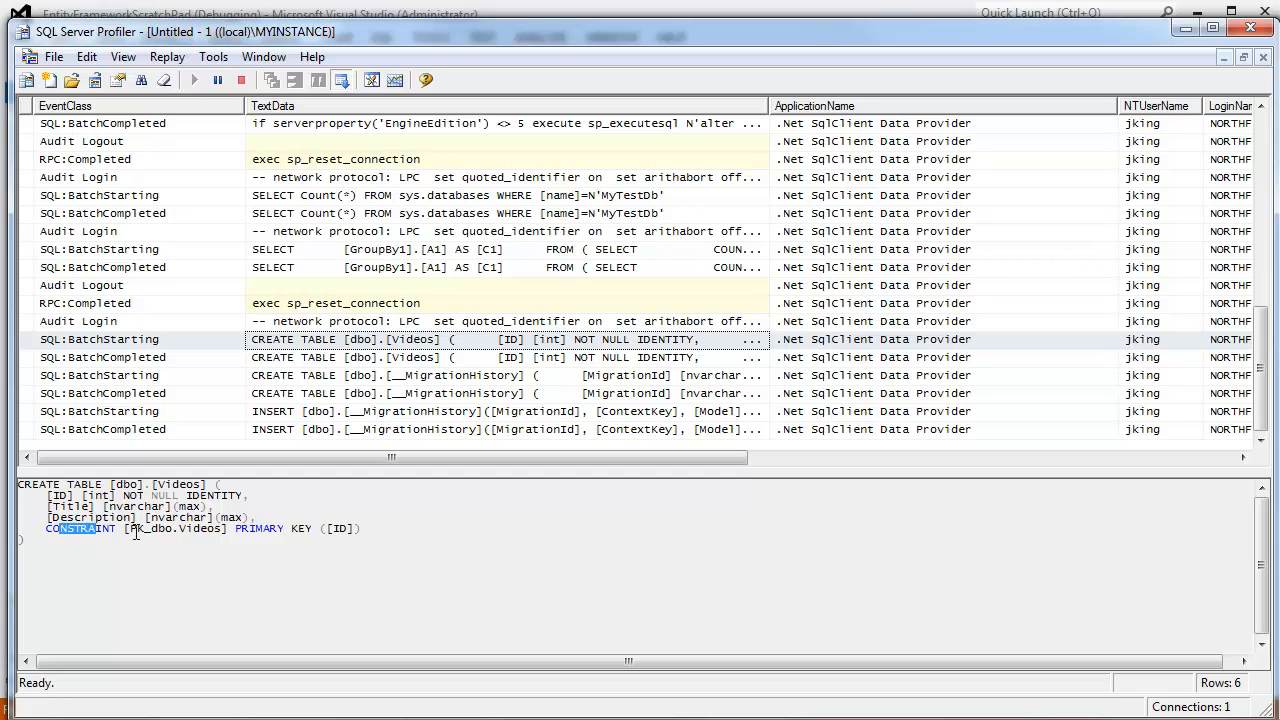
double_click(192, 528)
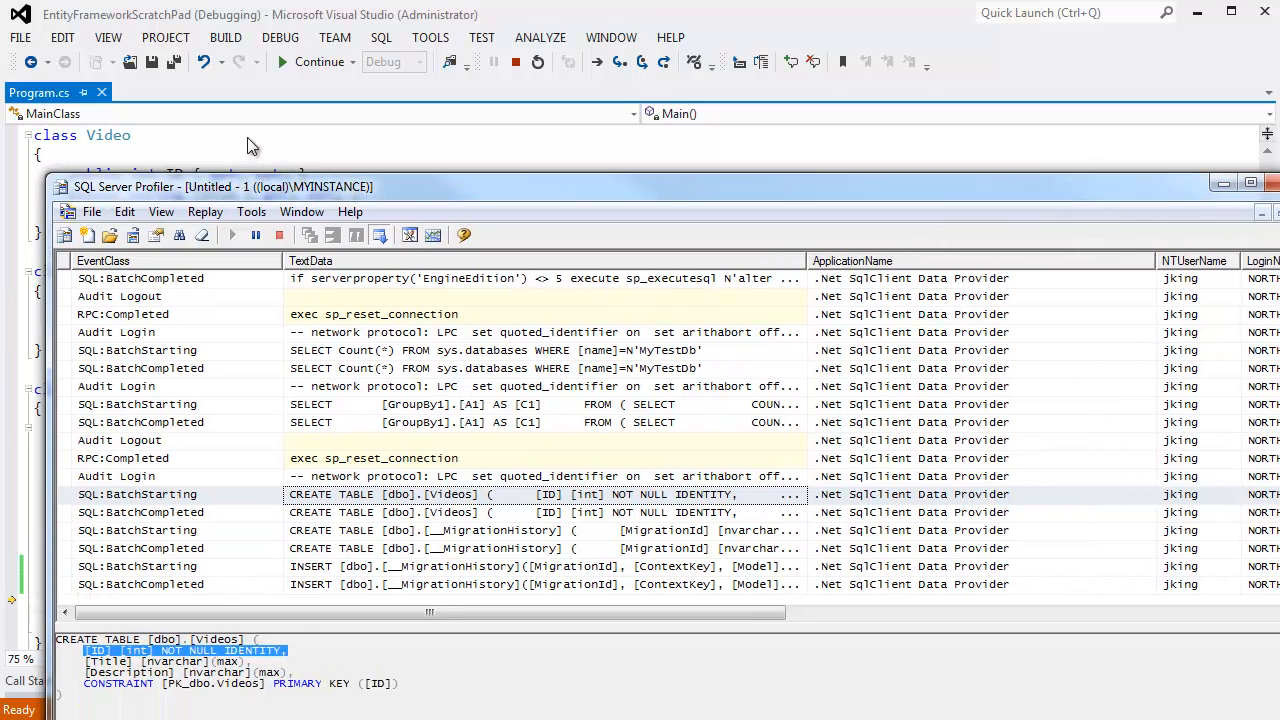
- Inspect the traced INSERT and highlight its value 'Learn about the entity framework'
click(1250, 186)
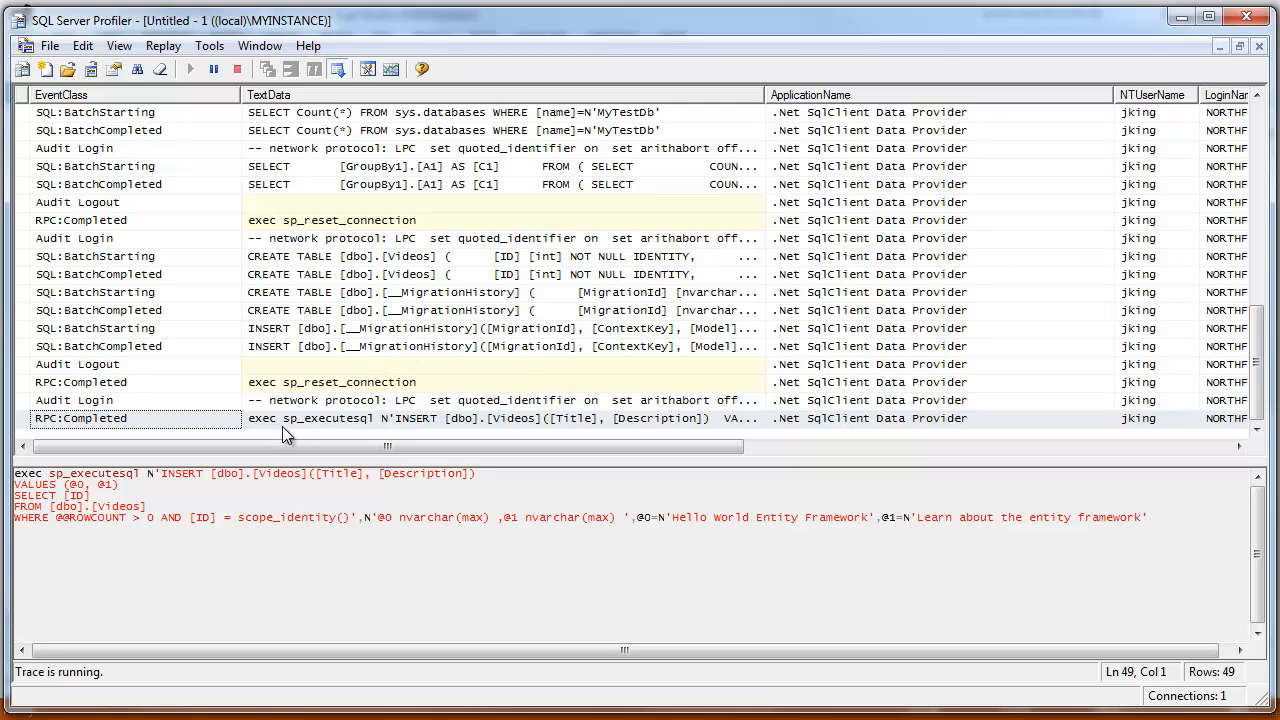
mouse_move(314, 432)
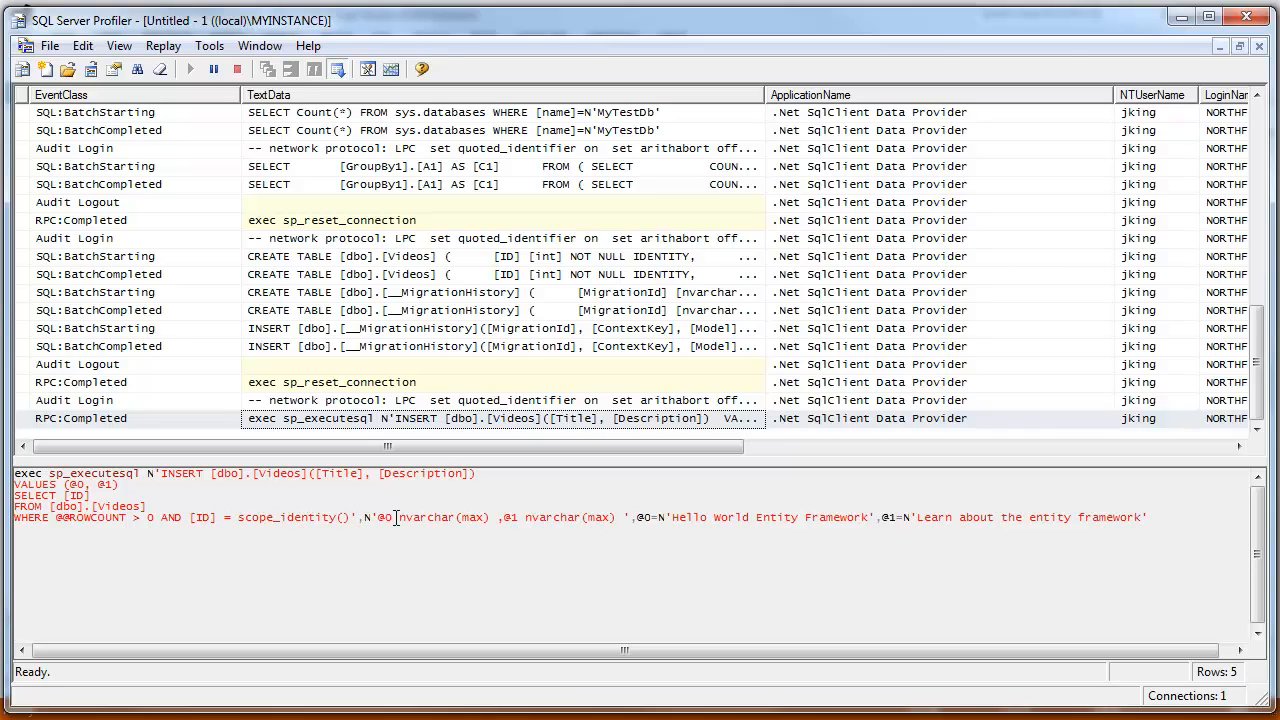
drag(686, 517, 831, 517)
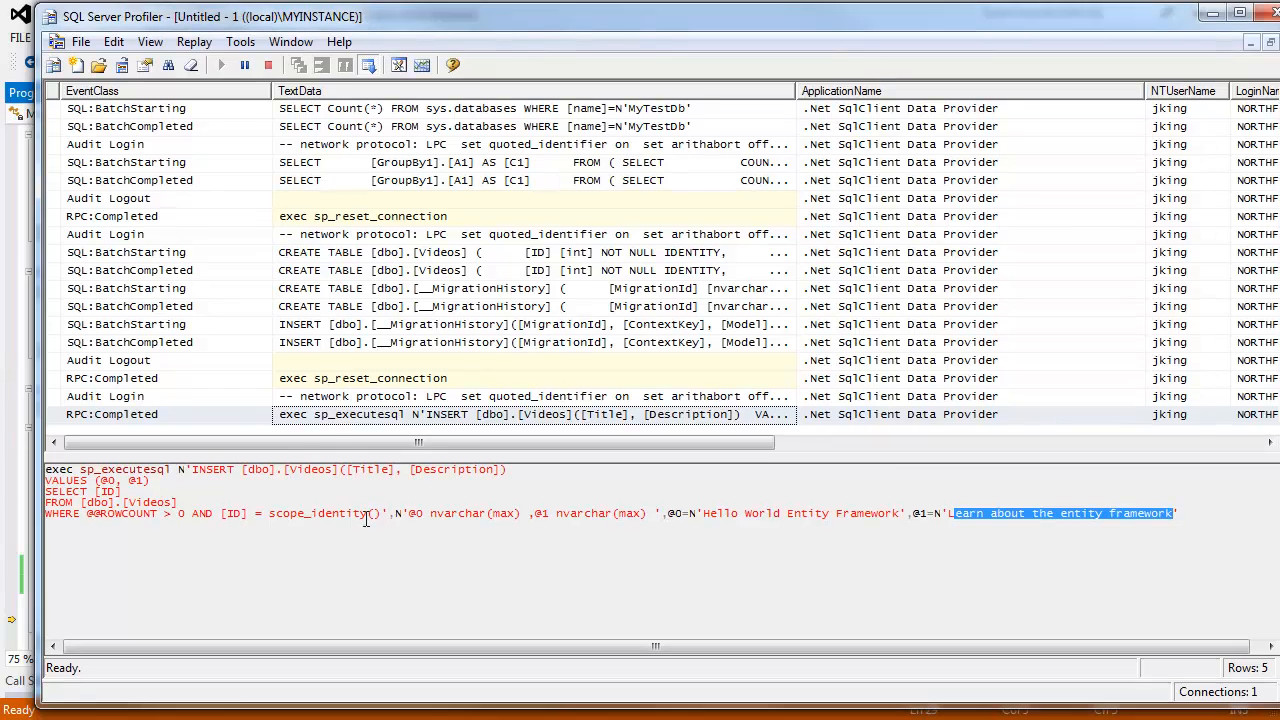
mouse_move(400, 320)
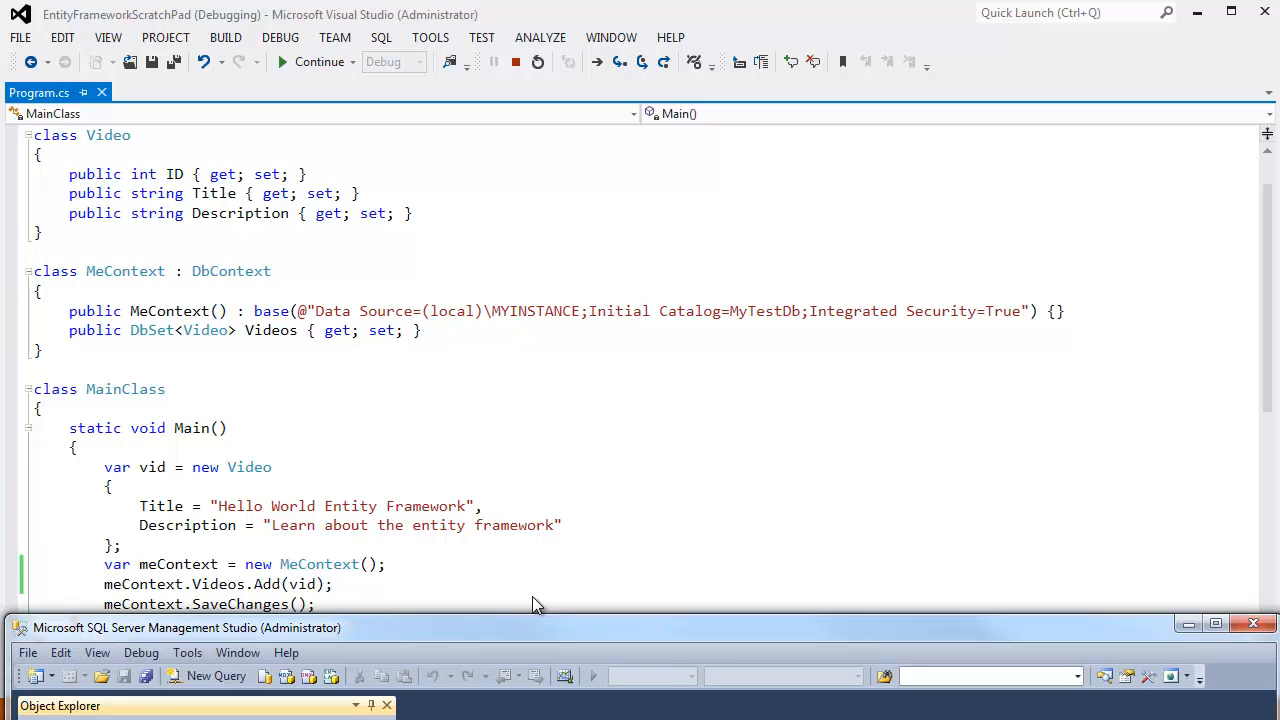
- In Management Studio, select dbo.Videos under MyTestDb and start a new query
click(185, 627)
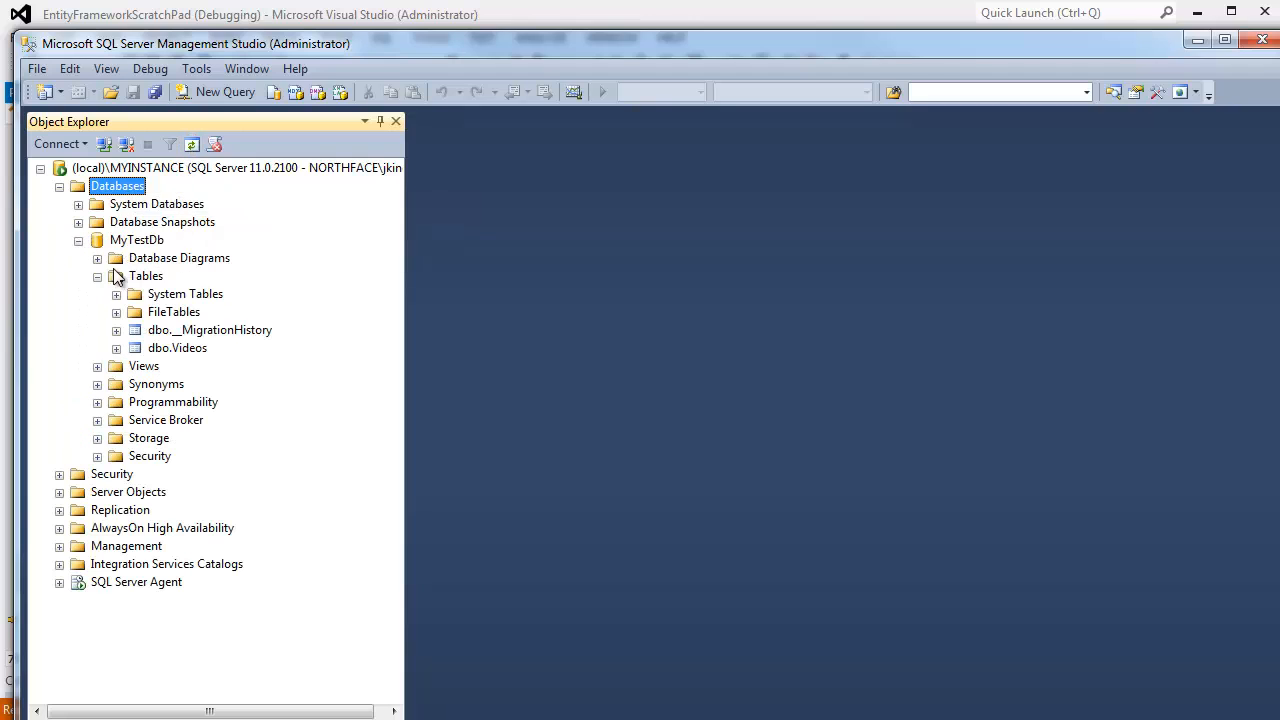
click(137, 240)
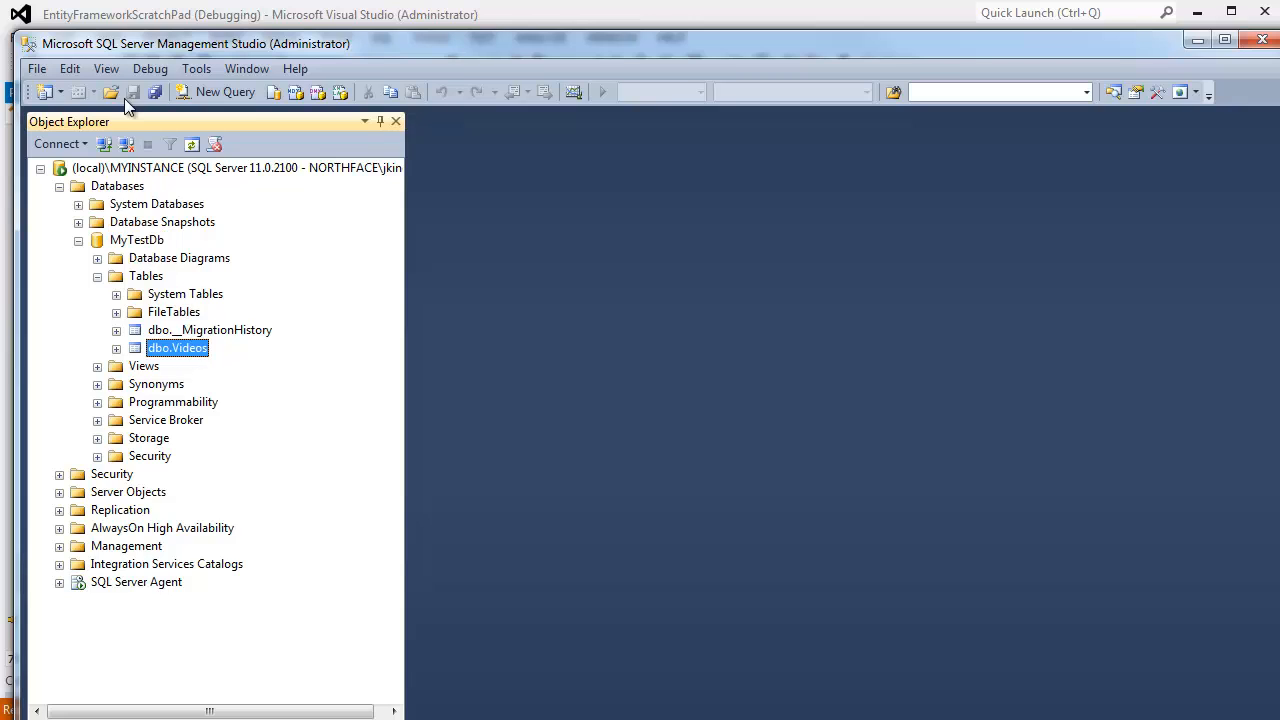
click(37, 68)
text(select *)
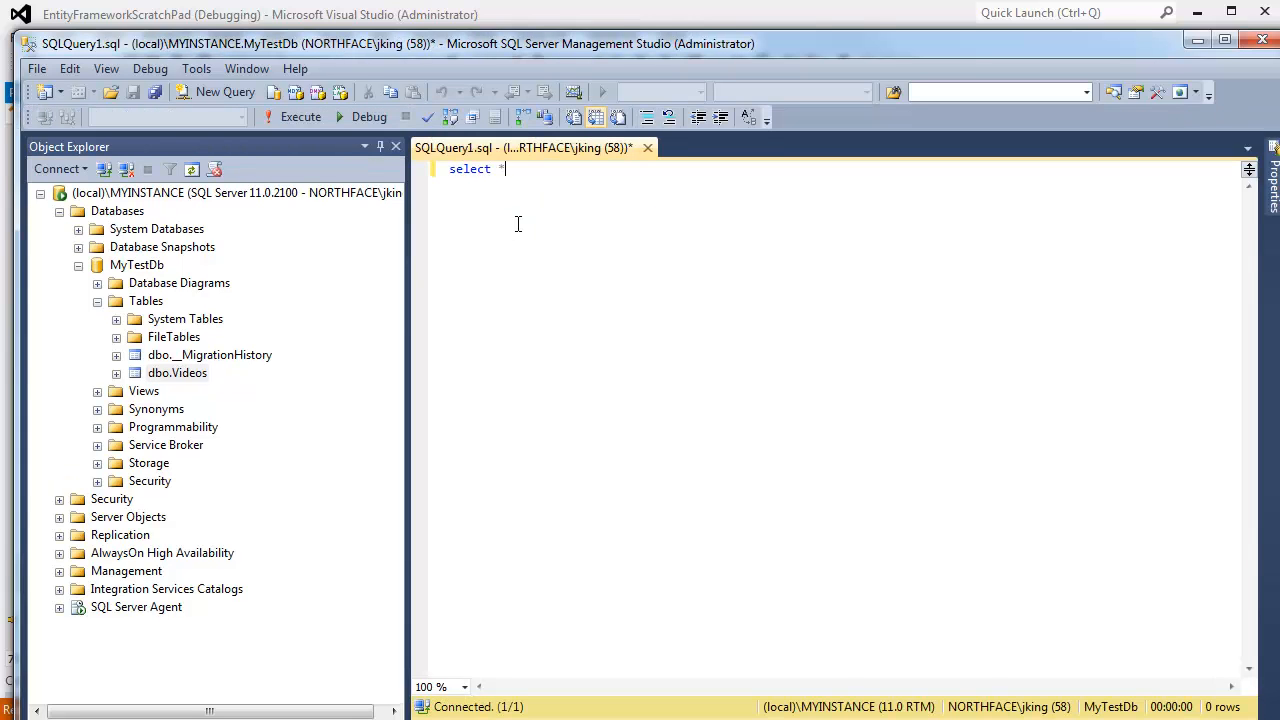
- Write 'select * from videos', completing the table name as Videos
text(from videos)
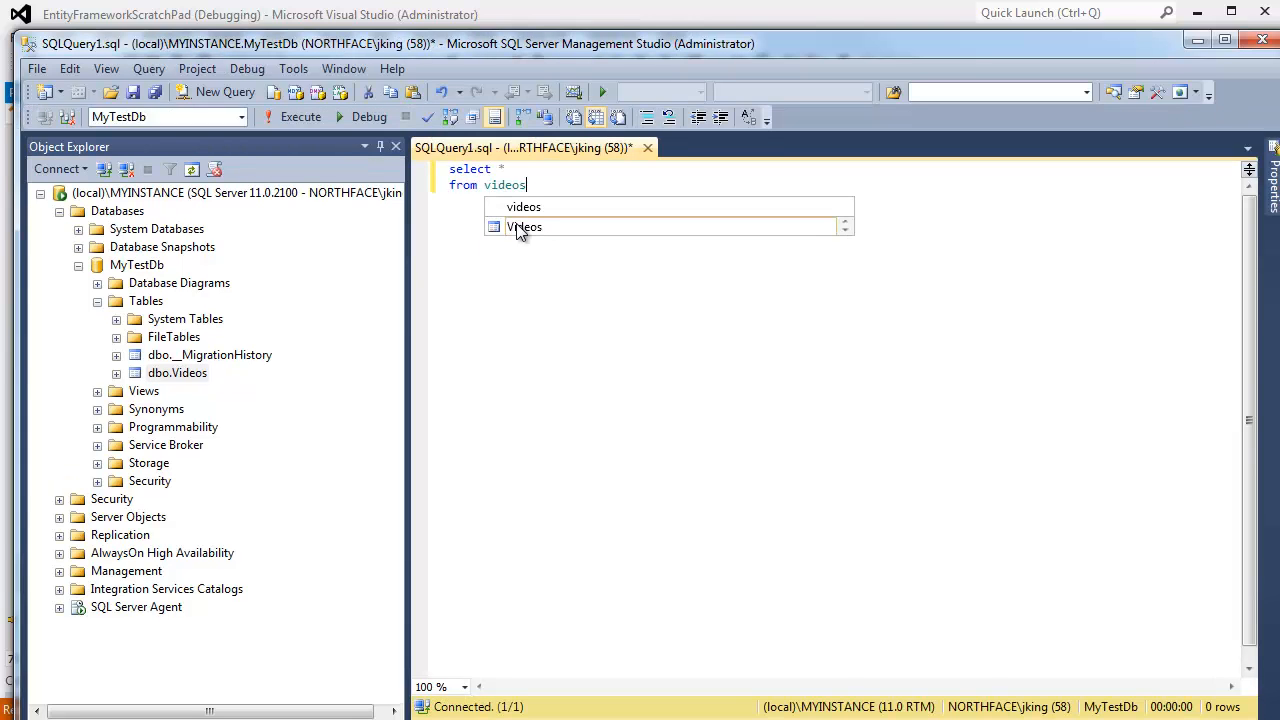
click(300, 117)
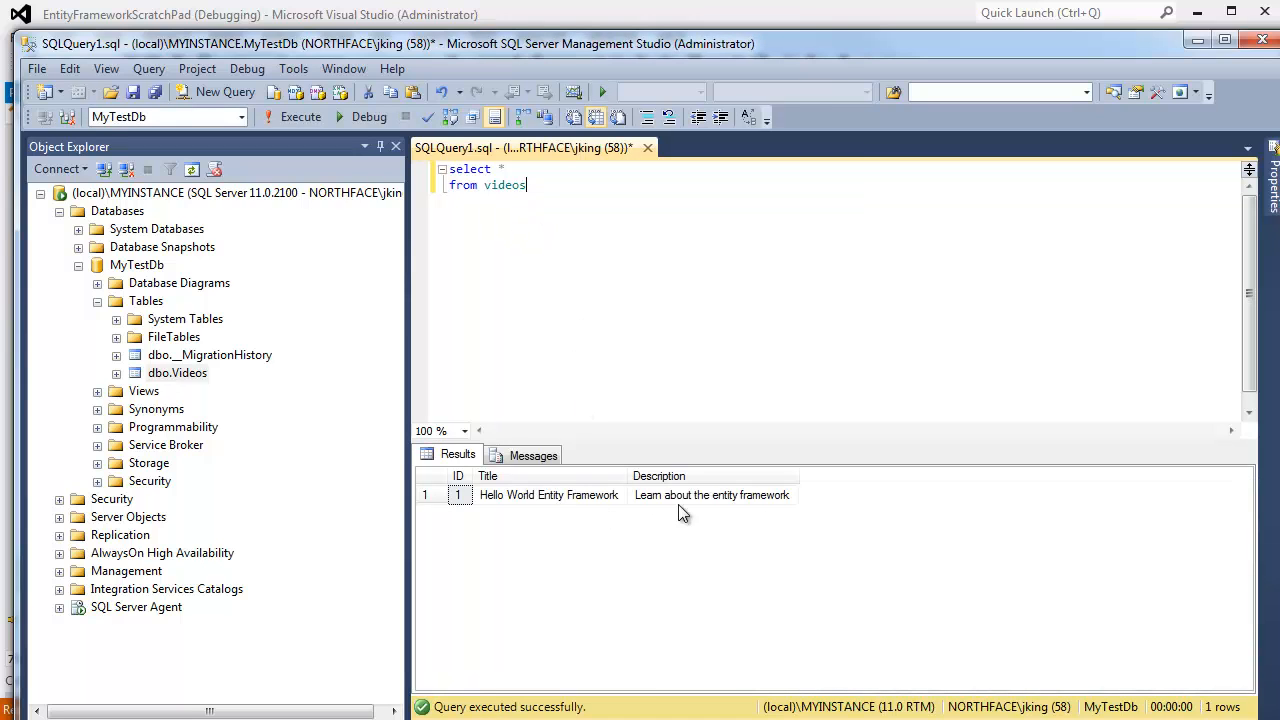
mouse_move(749, 52)
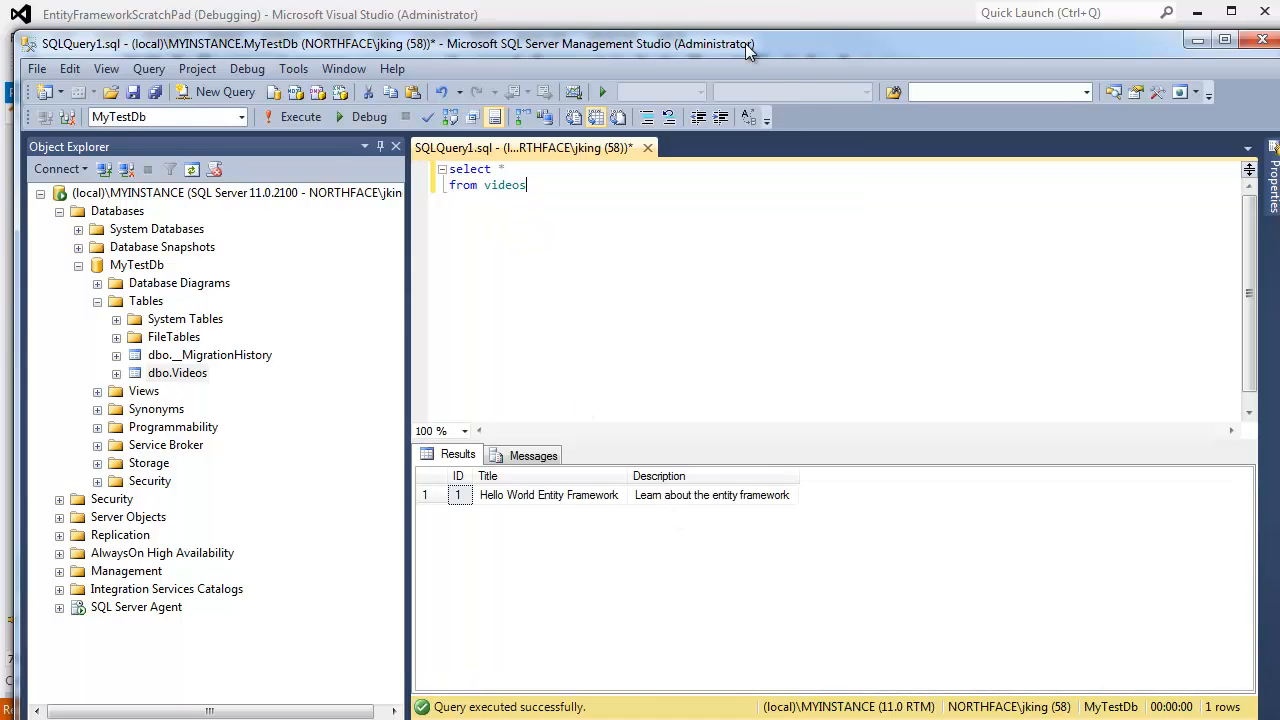